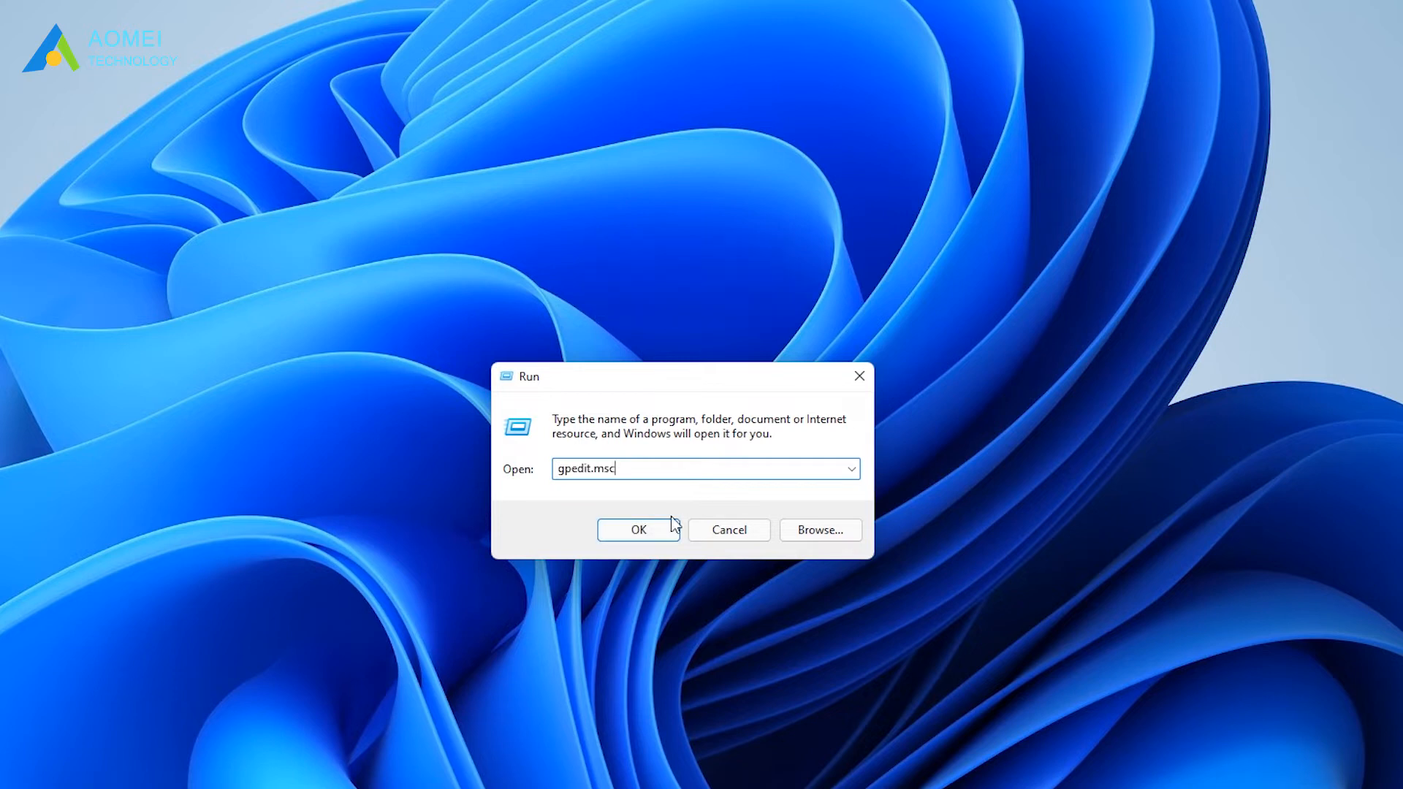
Step: Under Administrative Templates > Windows Components, set 'Turn off Windows Defender Antivirus' to Enabled
left_click(639, 529)
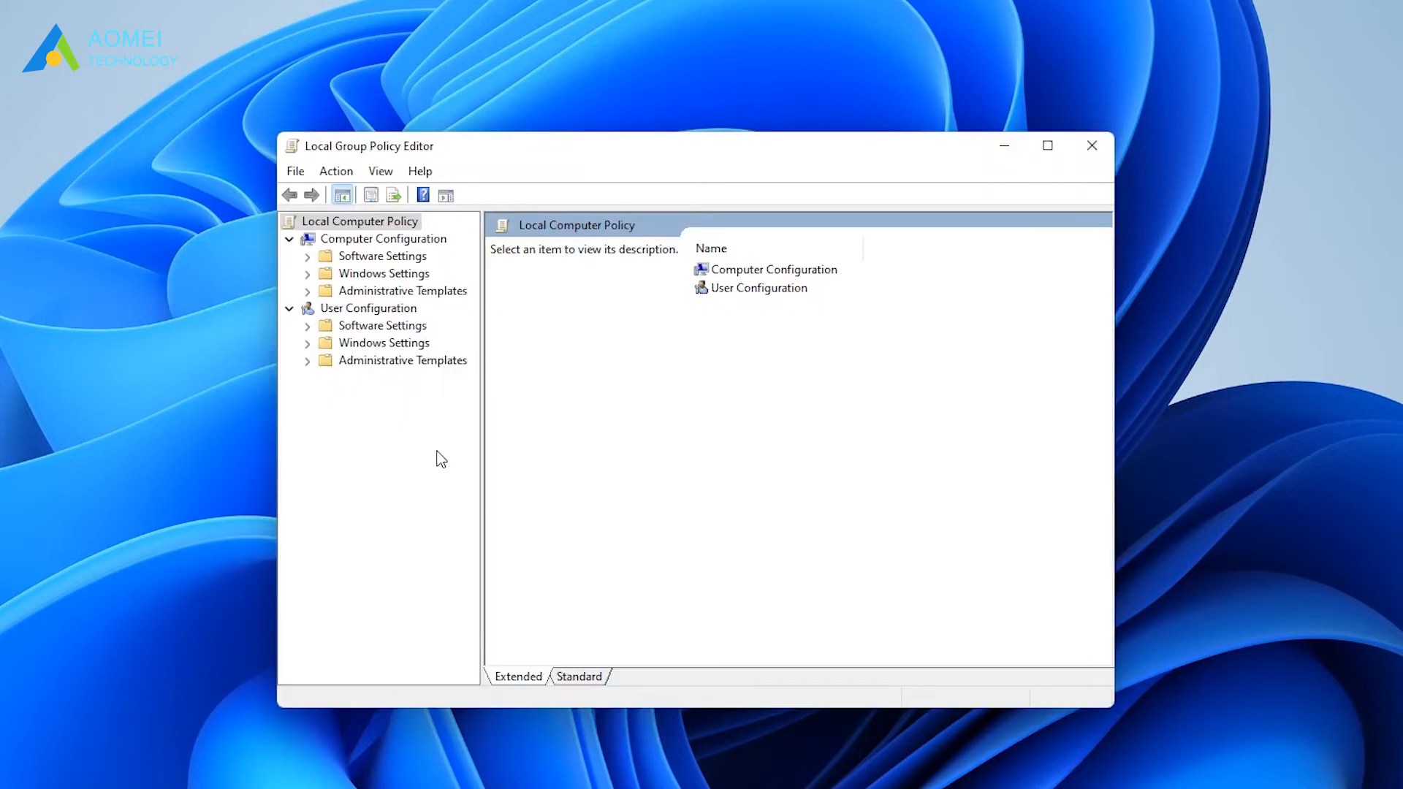
mouse_move(413, 248)
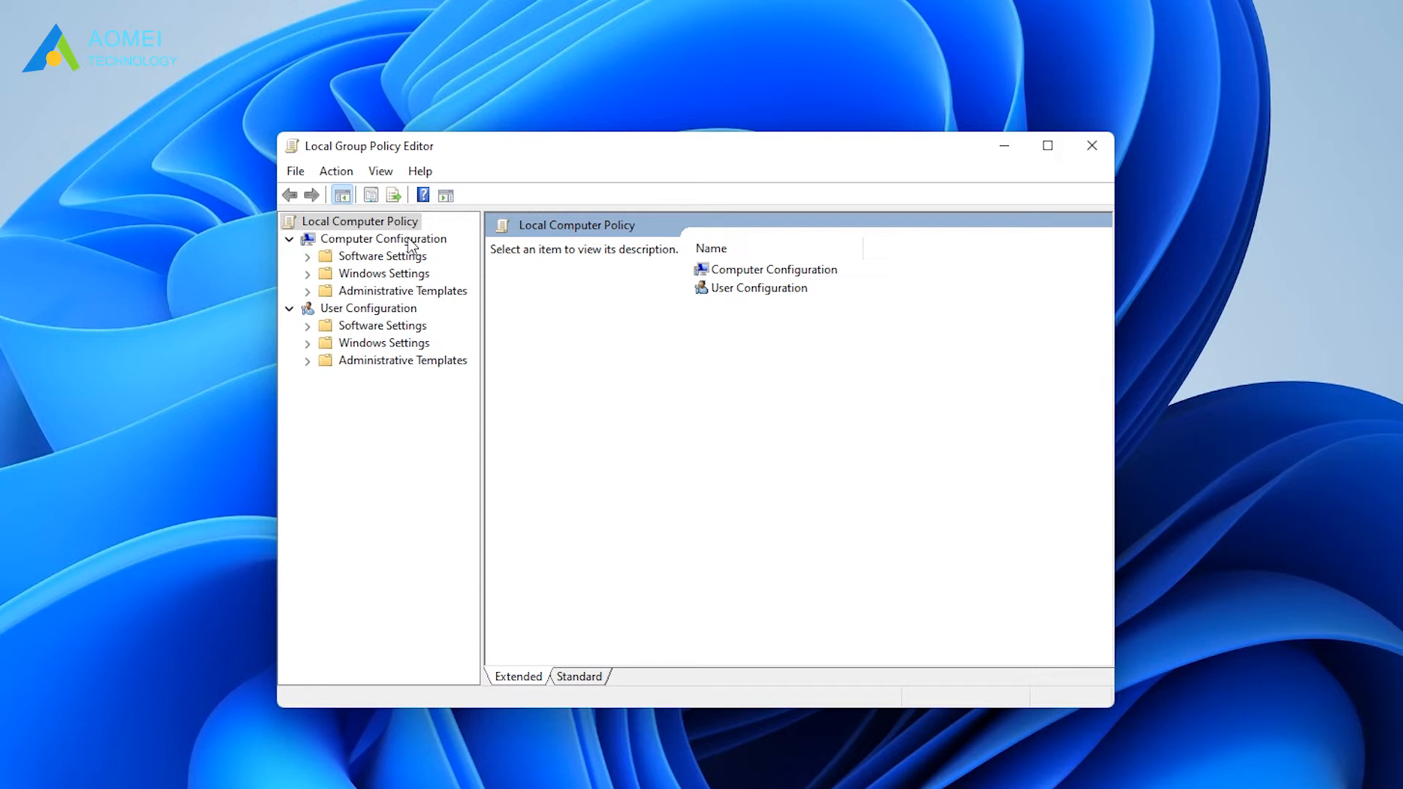
left_click(383, 239)
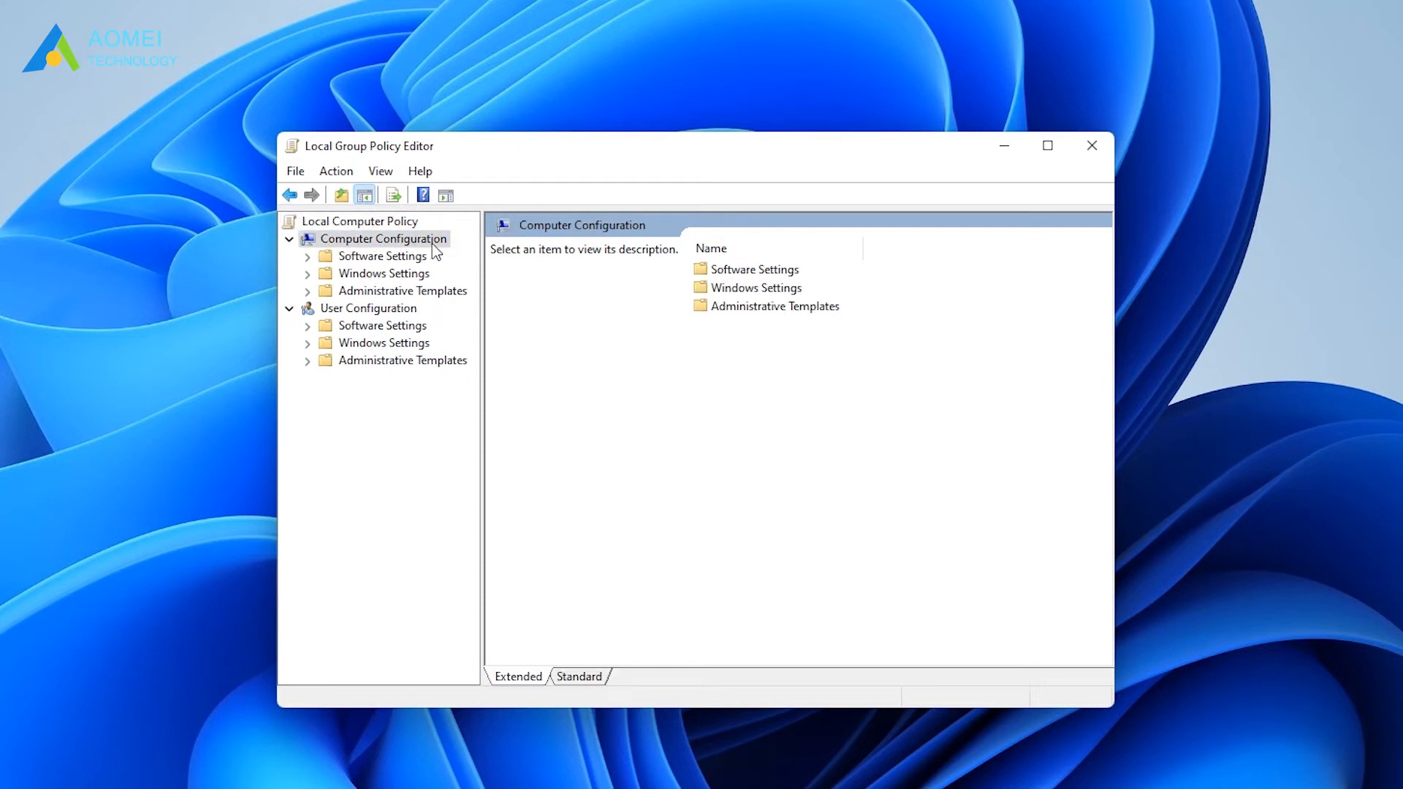
left_click(402, 290)
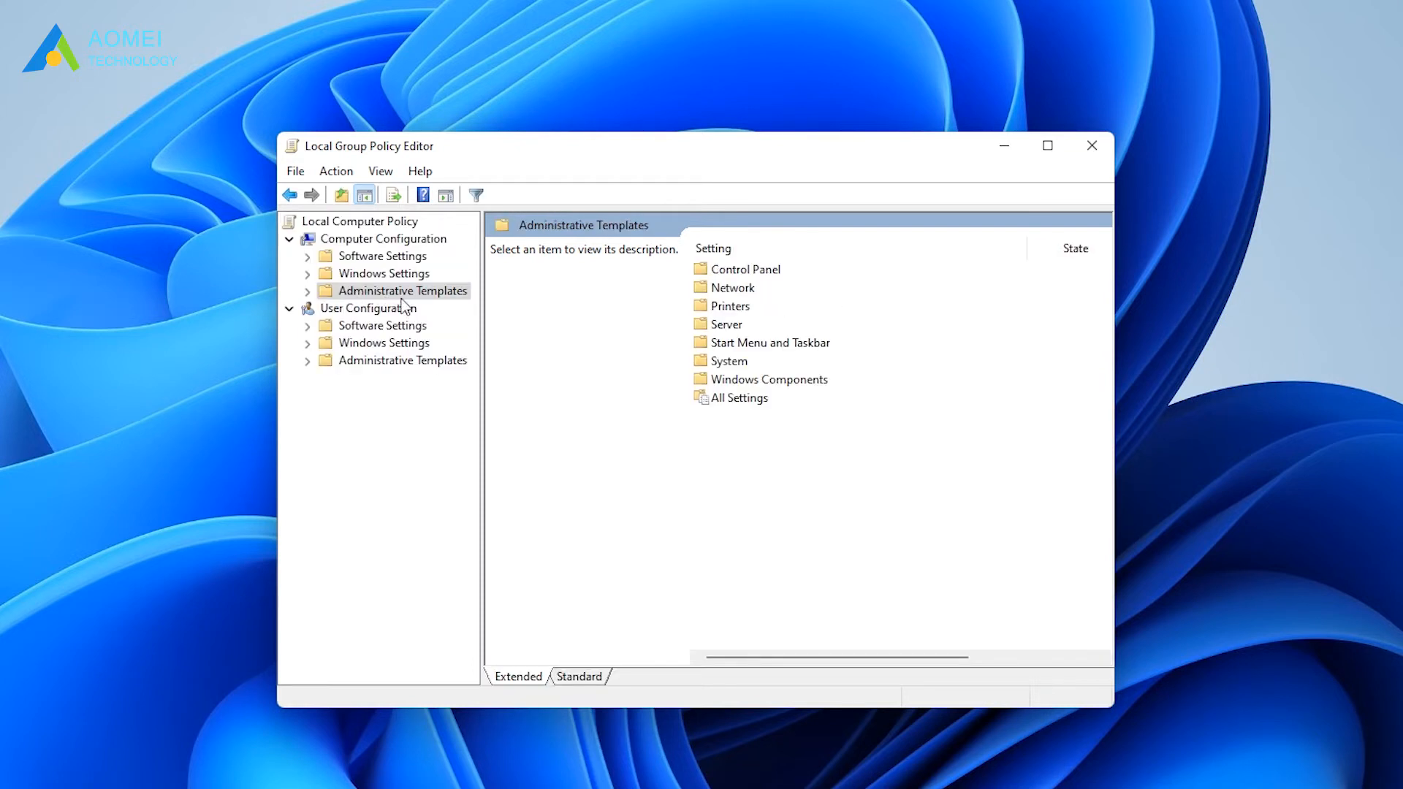
left_click(308, 289)
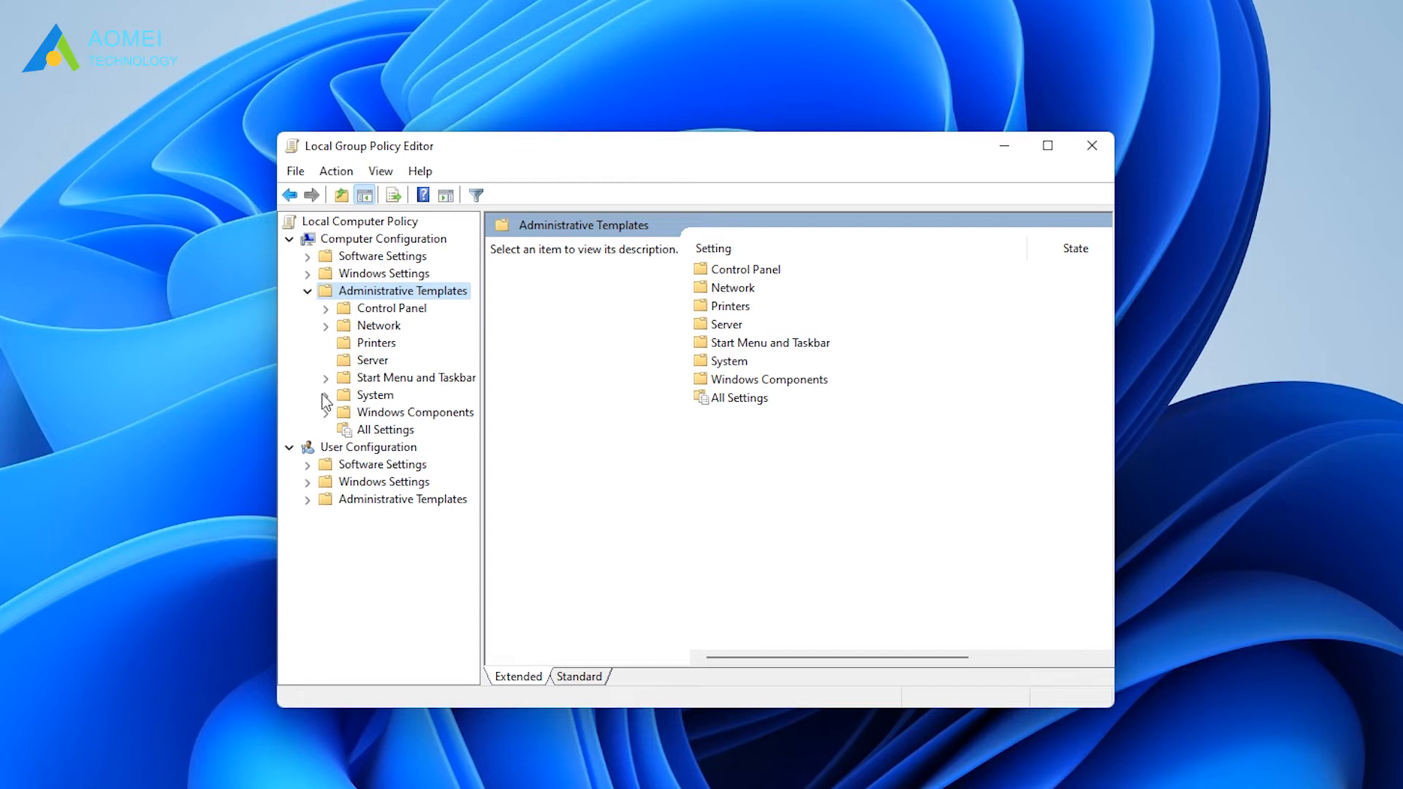
left_click(414, 412)
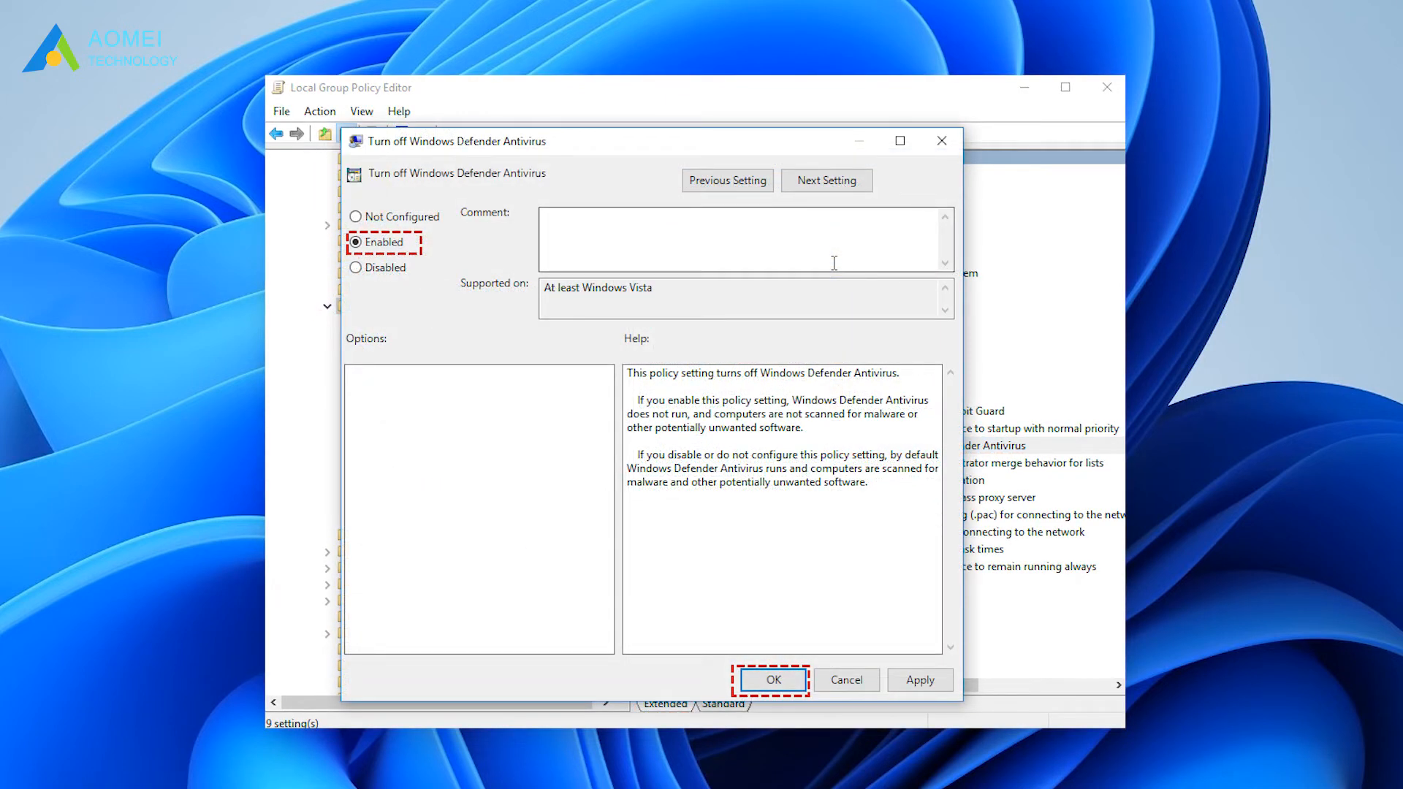
left_click(772, 680)
type("re")
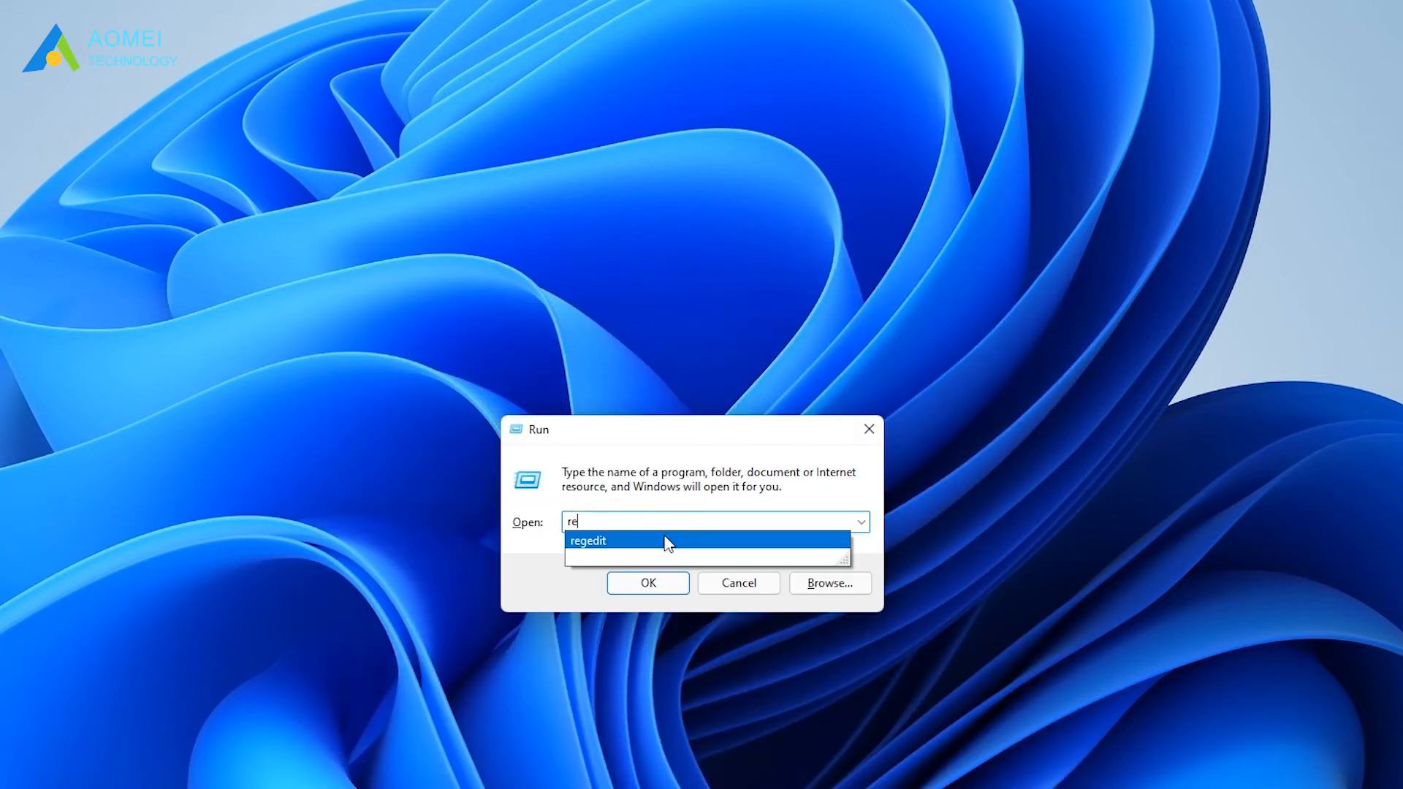
Step: Enter regedit in the Run box, picking it from the suggestions
left_click(587, 540)
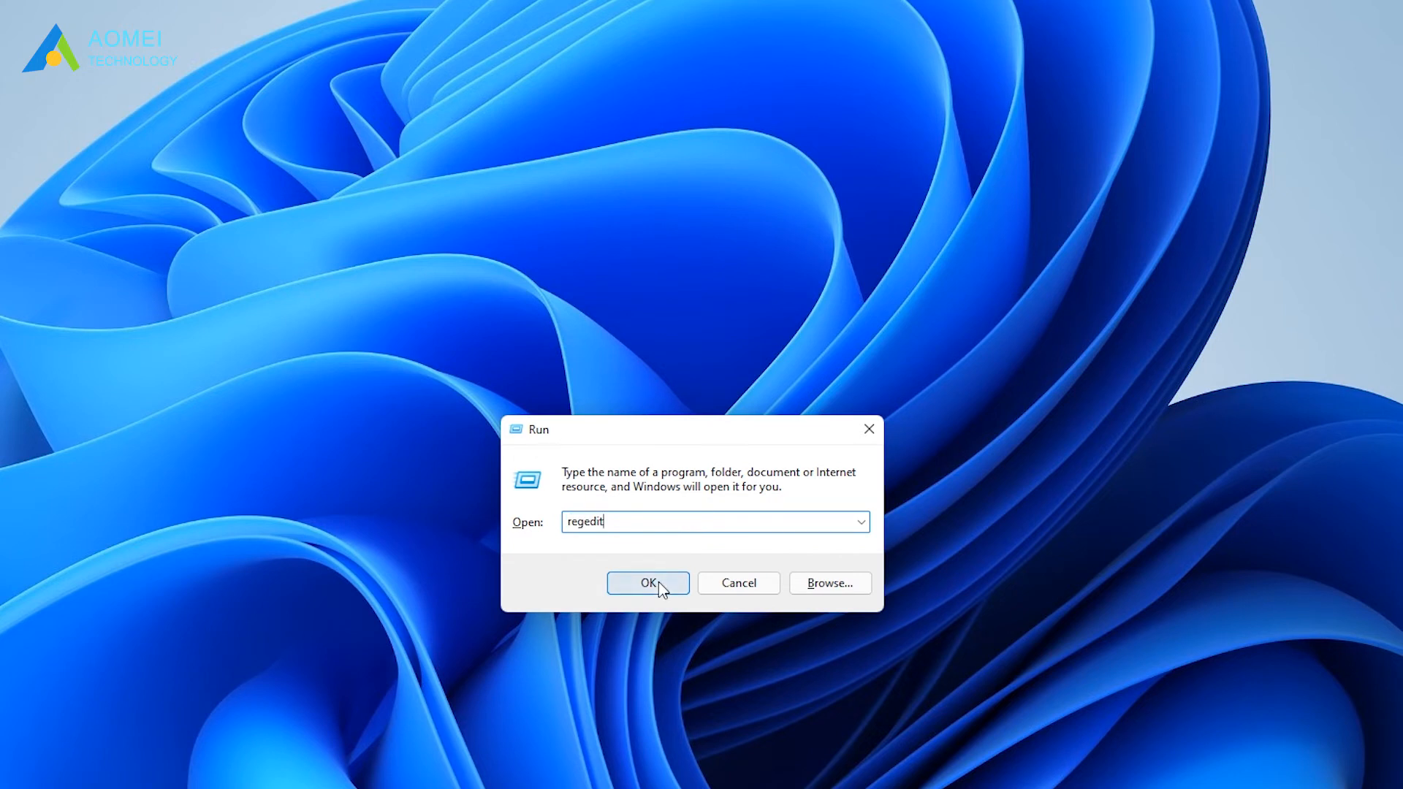
Step: In regedit, set HKLM\SOFTWARE\Microsoft\Windows Defender\DisableAntiSpyware to 1
left_click(647, 583)
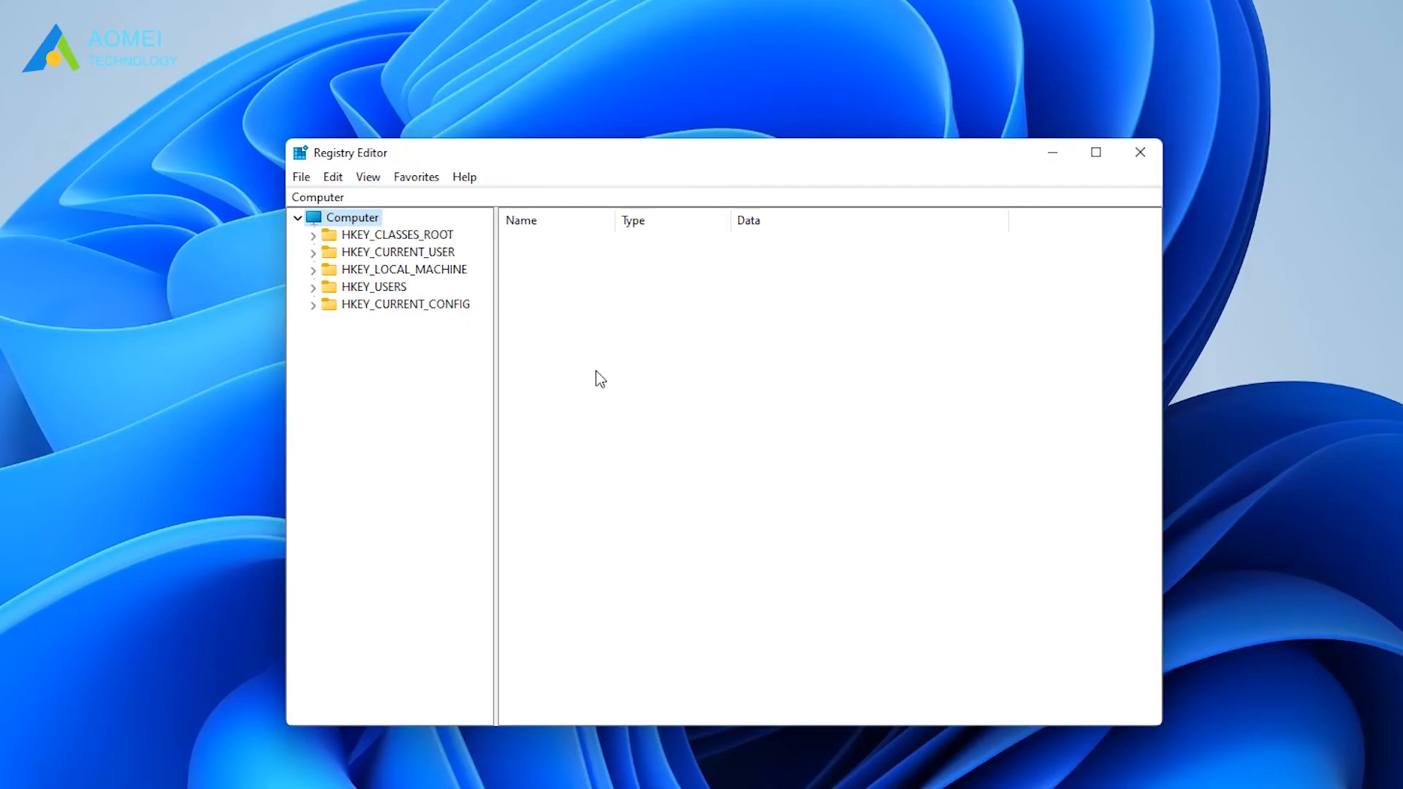
left_click(403, 269)
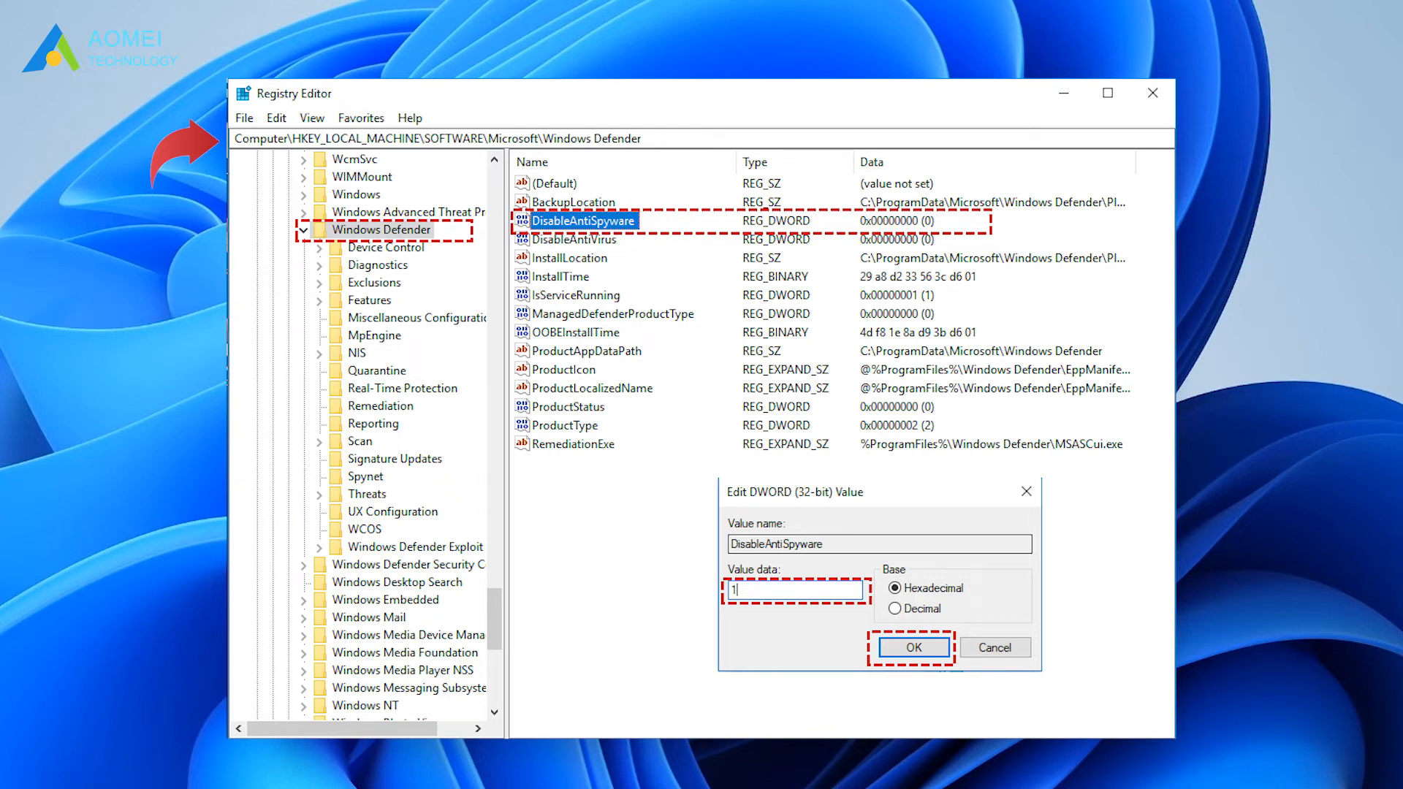
left_click(912, 648)
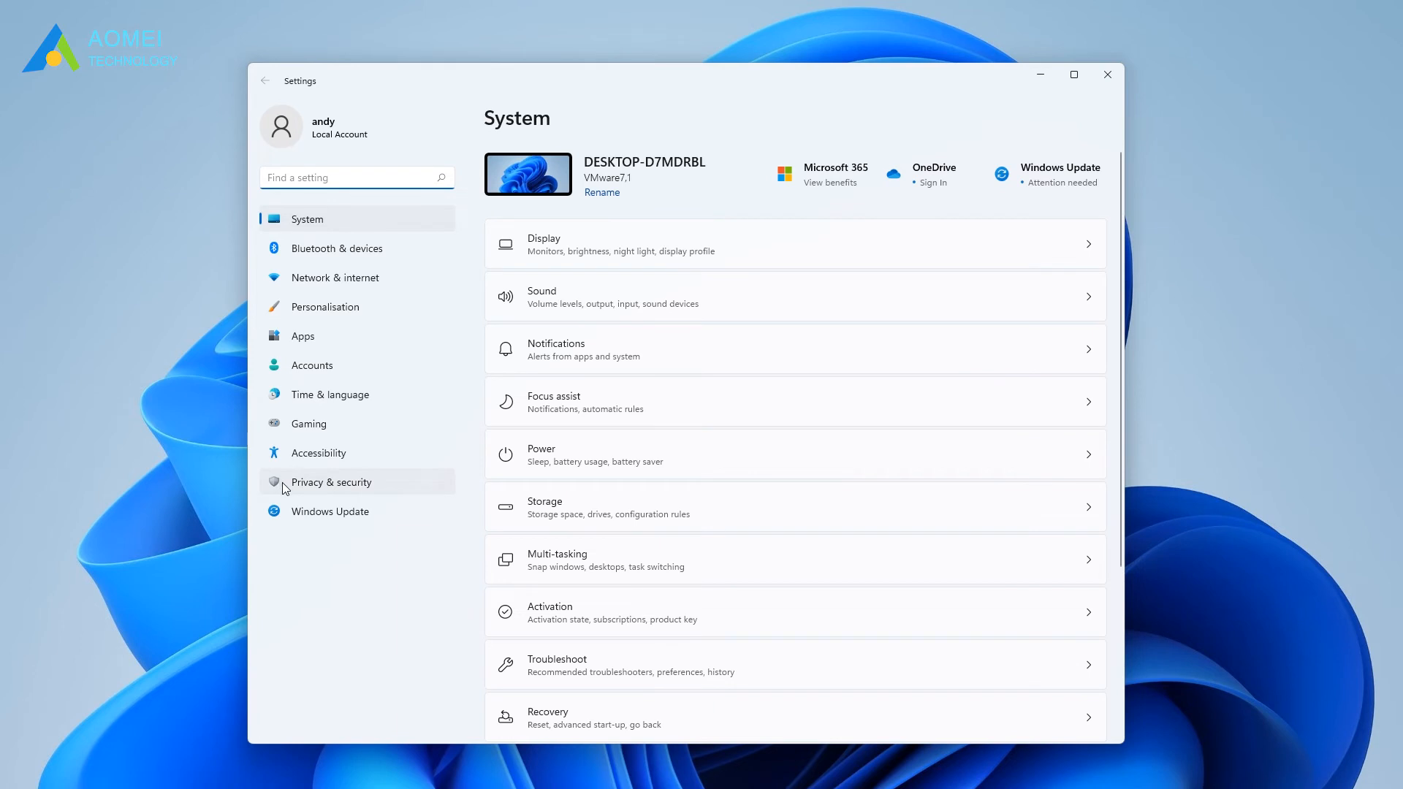
Step: Via Privacy & security, reach Virus & threat protection's Manage settings and the exclusions area
left_click(331, 481)
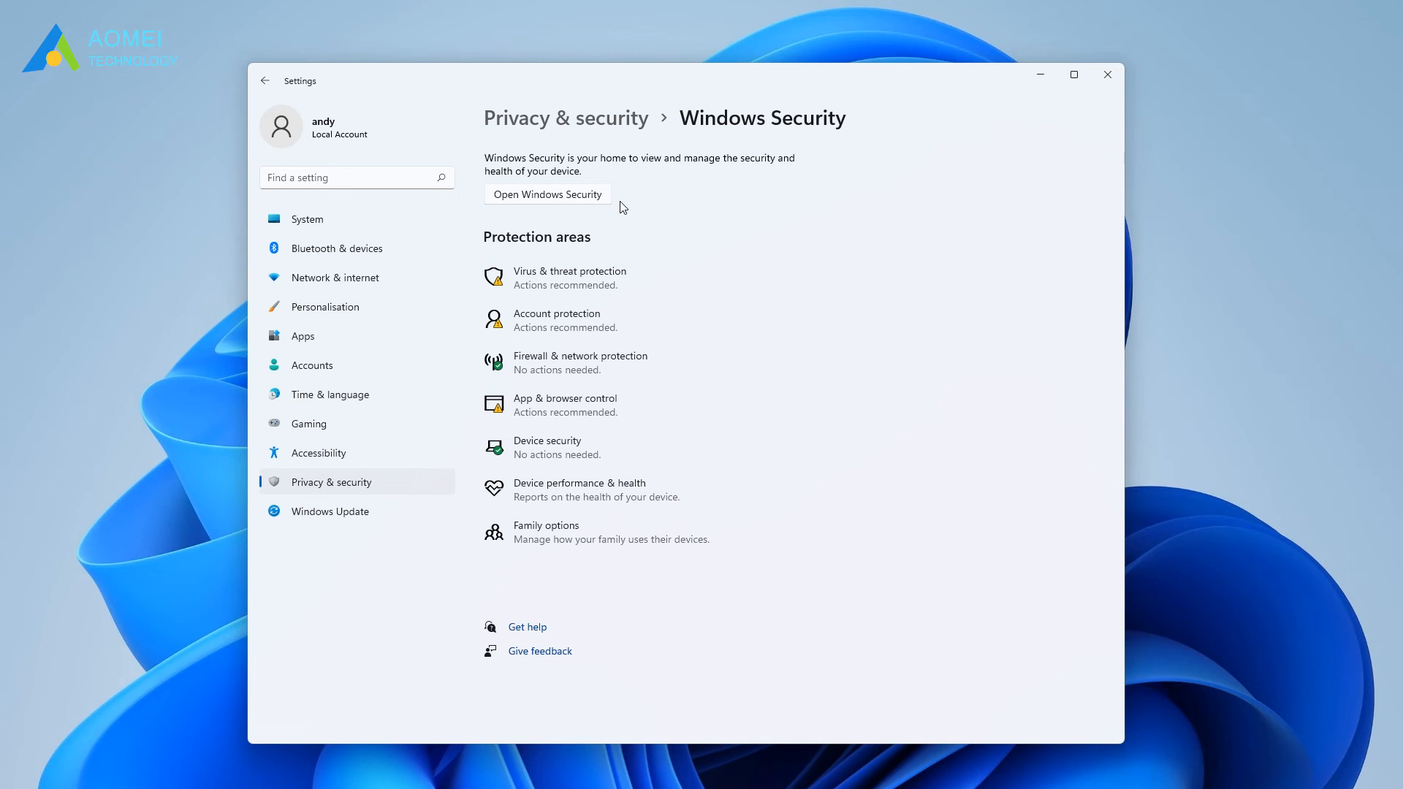
mouse_move(570, 206)
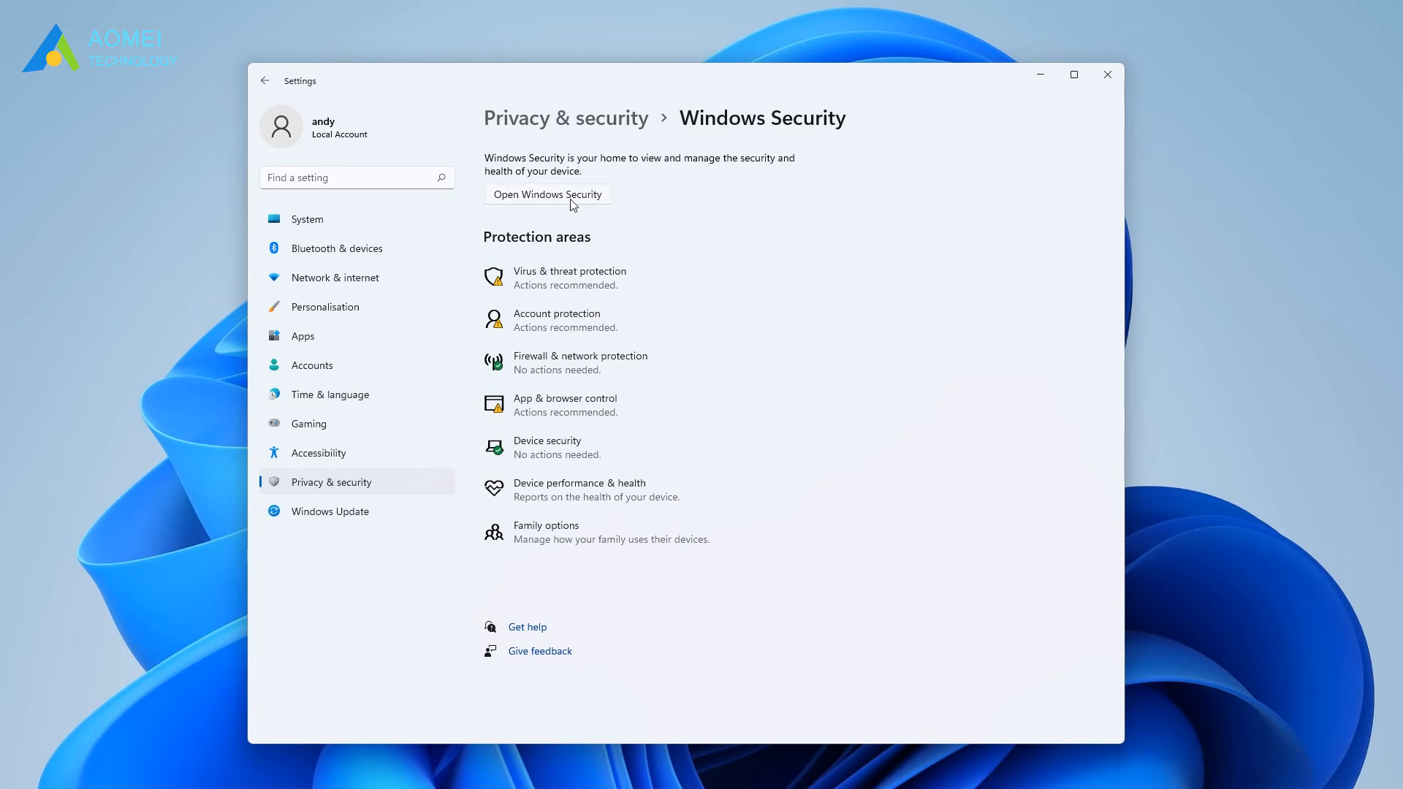
left_click(546, 195)
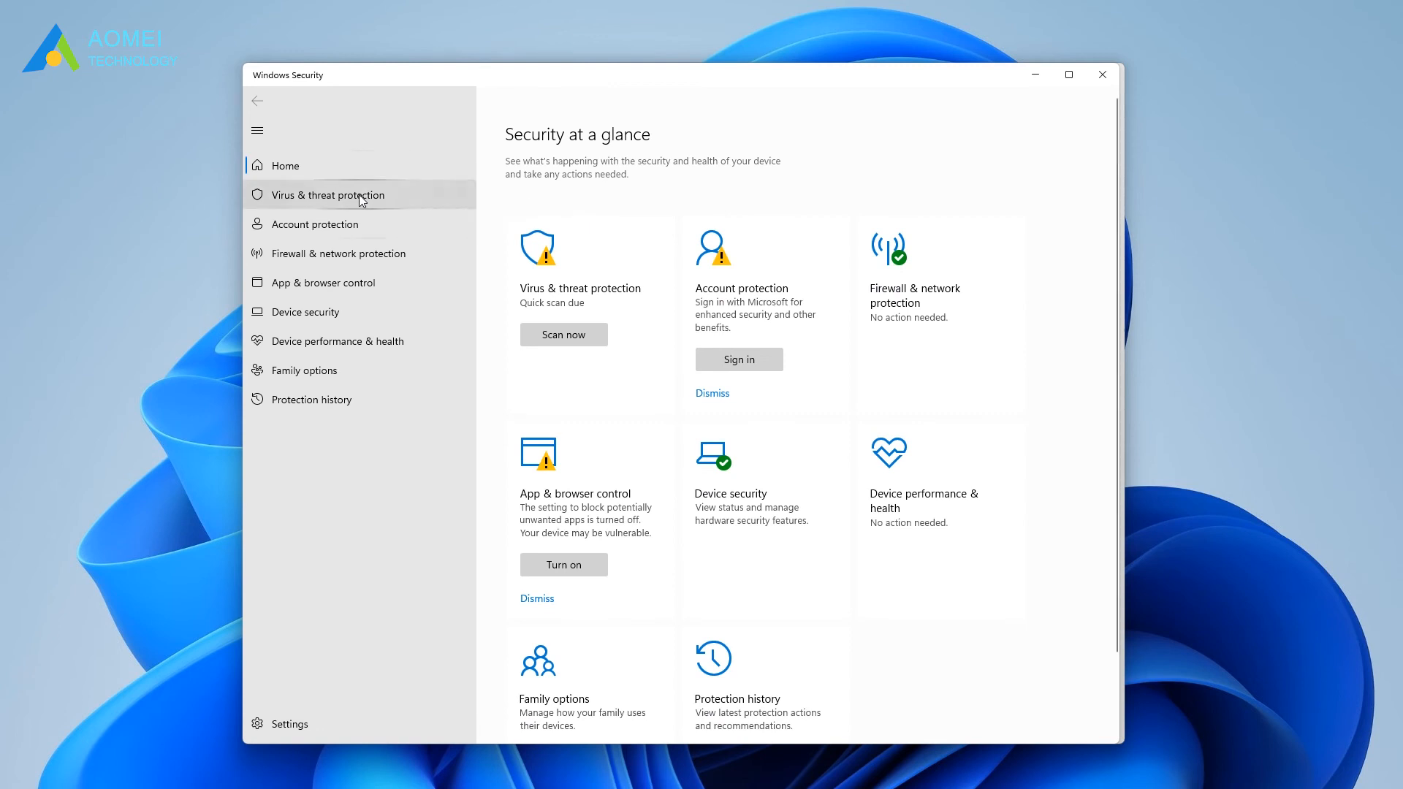
left_click(328, 195)
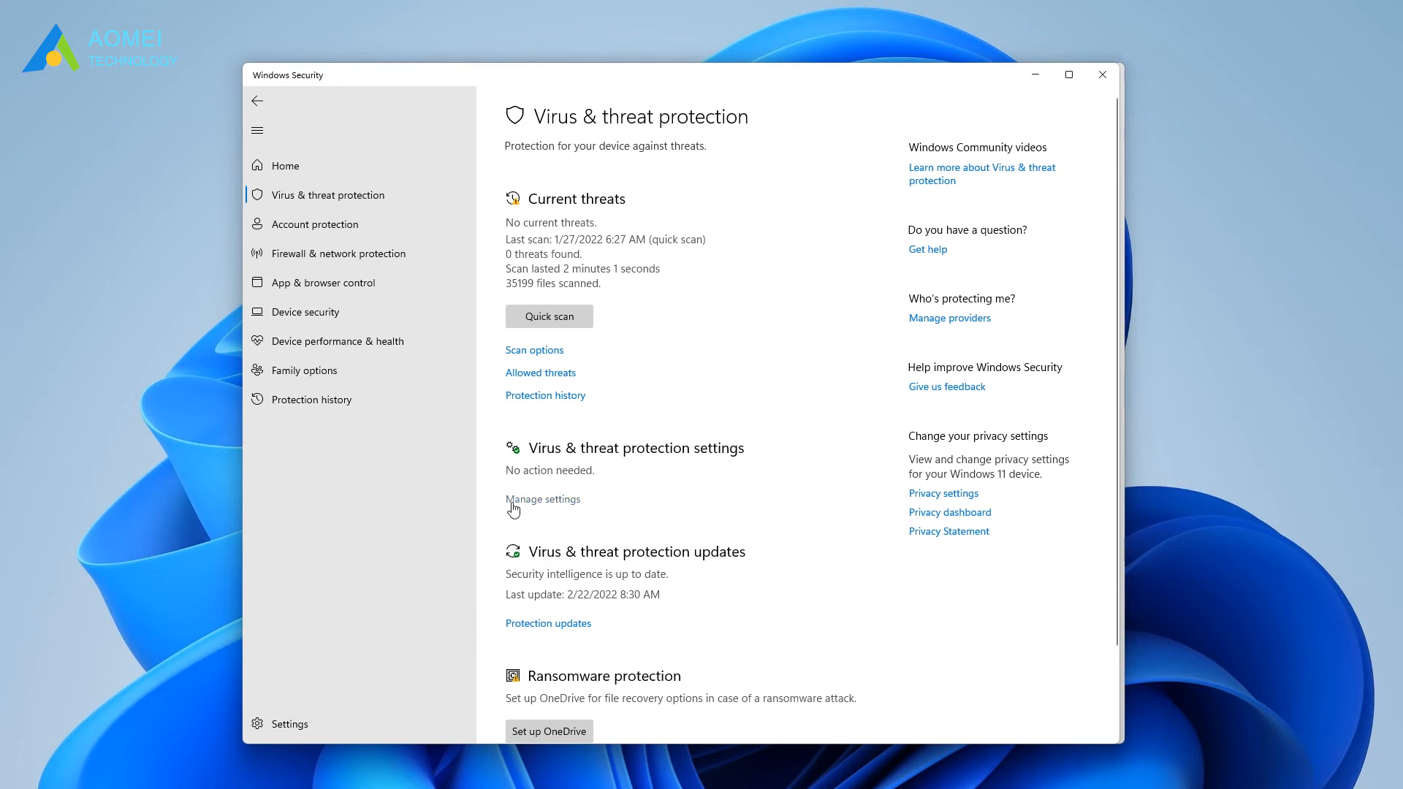
left_click(543, 498)
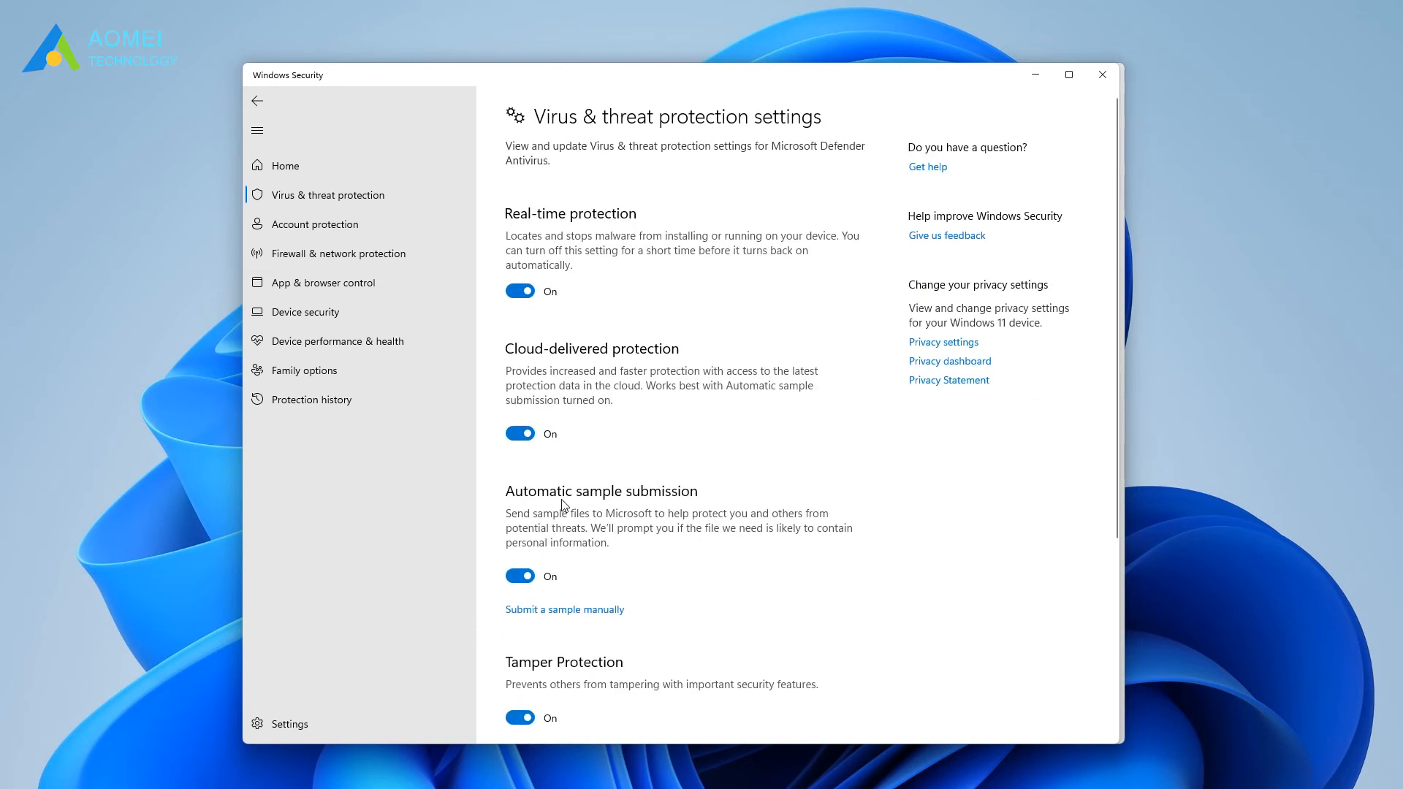
scroll("down", 3)
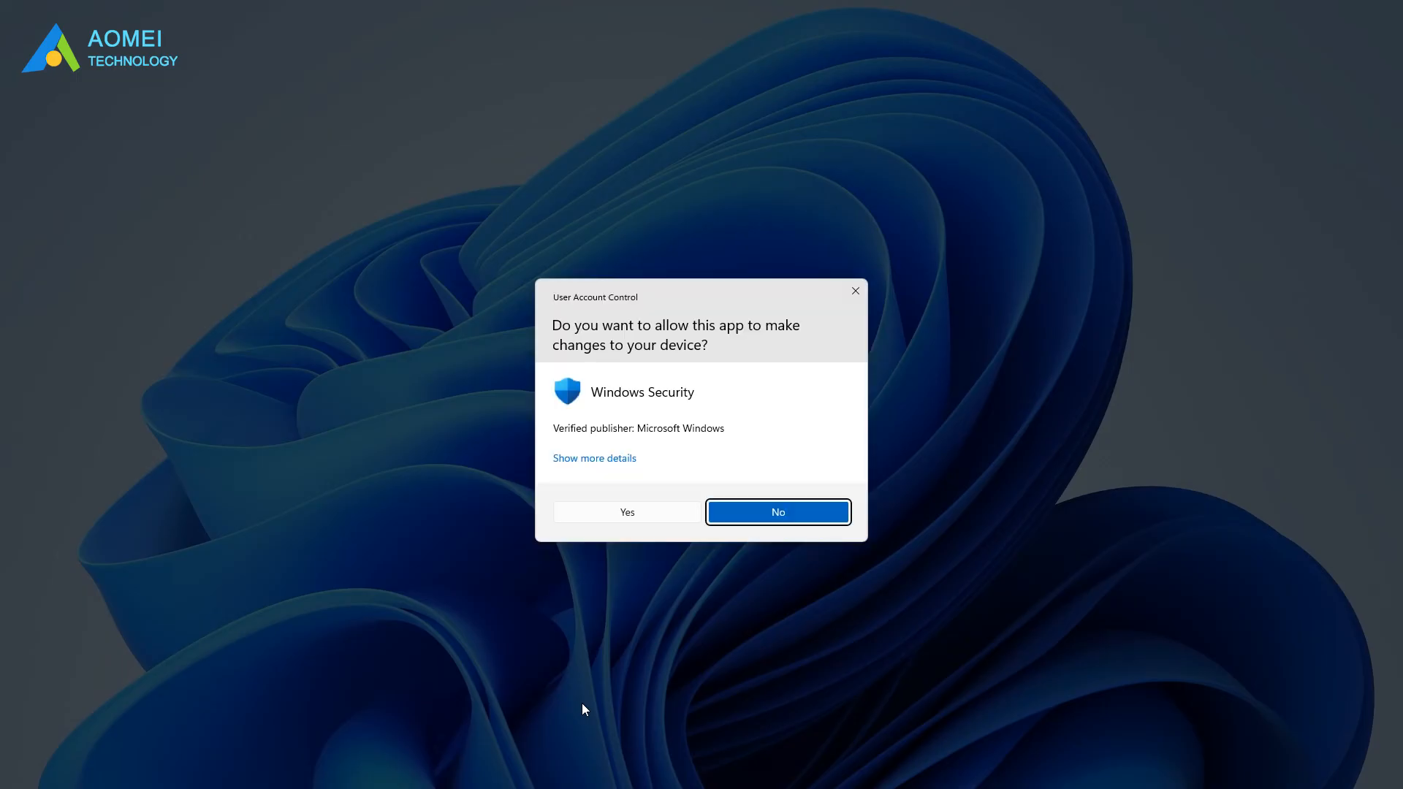
Step: Approve the UAC prompt and add the process 'antimalware service executable' as an exclusion
left_click(627, 511)
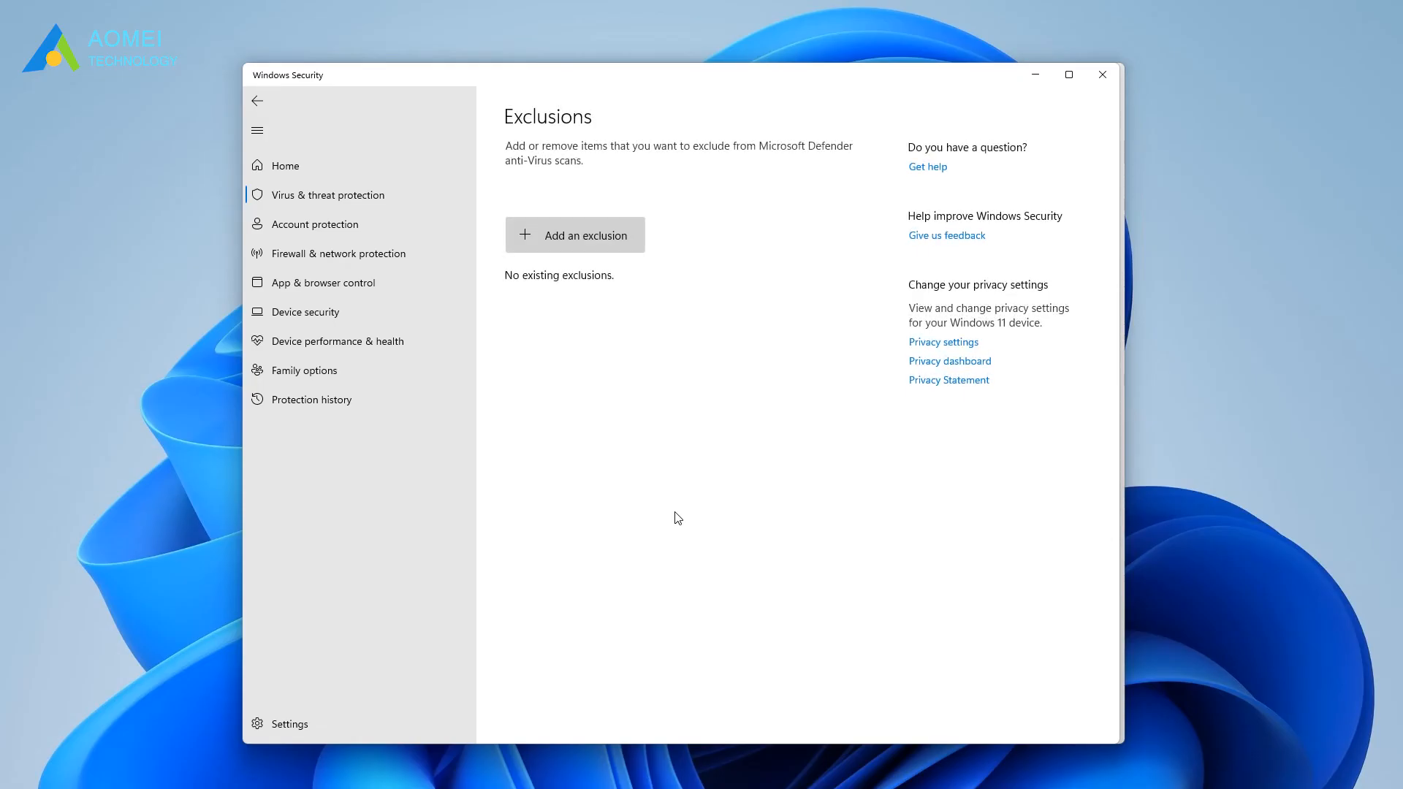
left_click(576, 233)
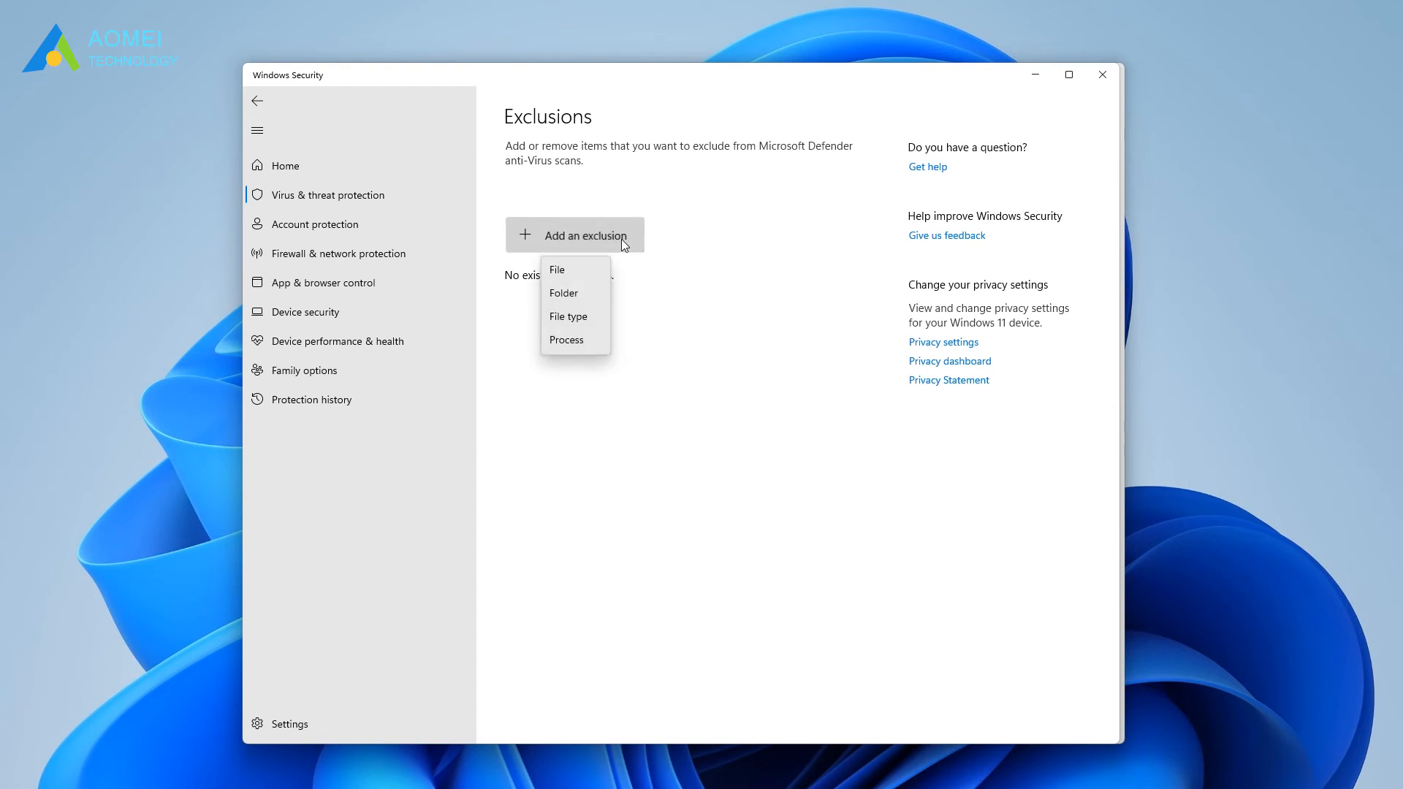
mouse_move(564, 341)
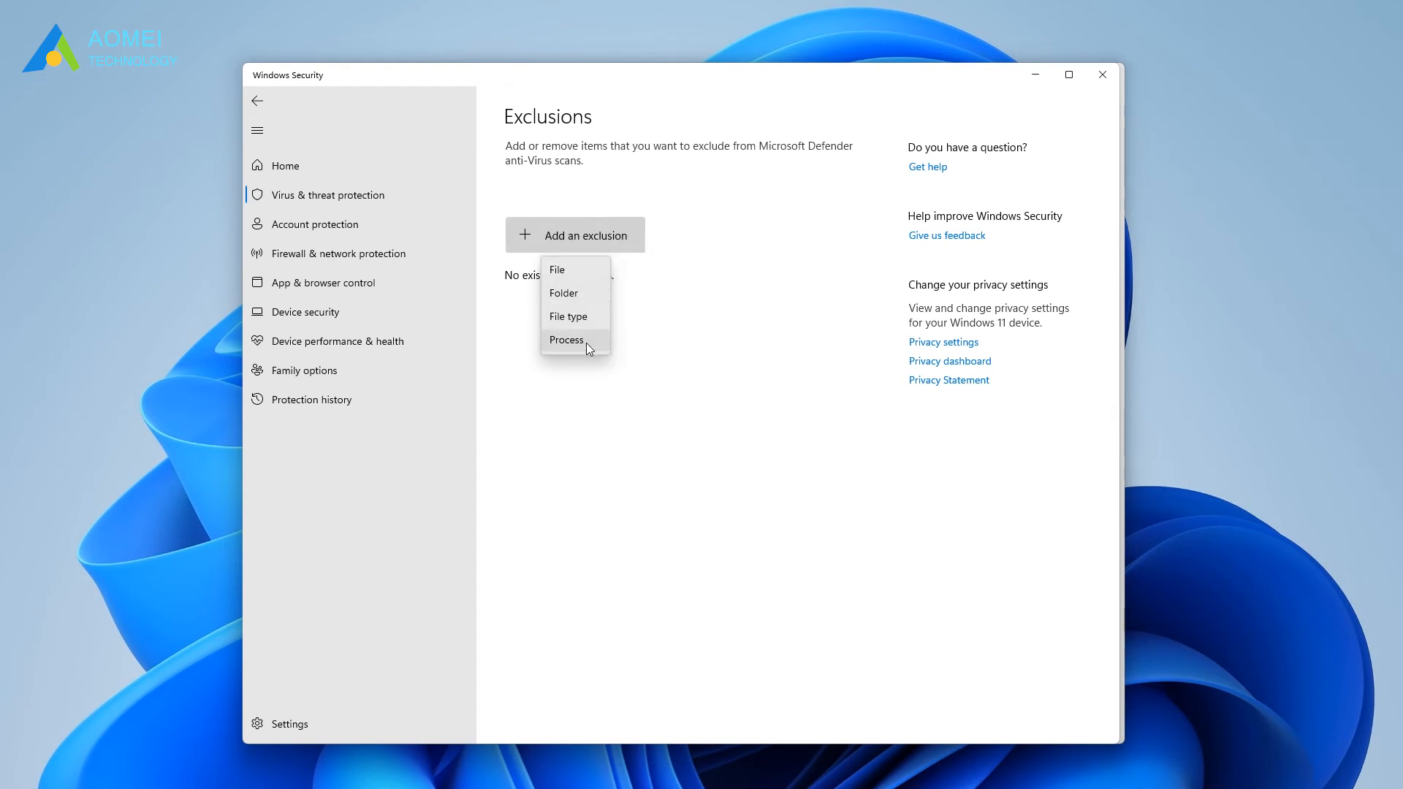
left_click(564, 340)
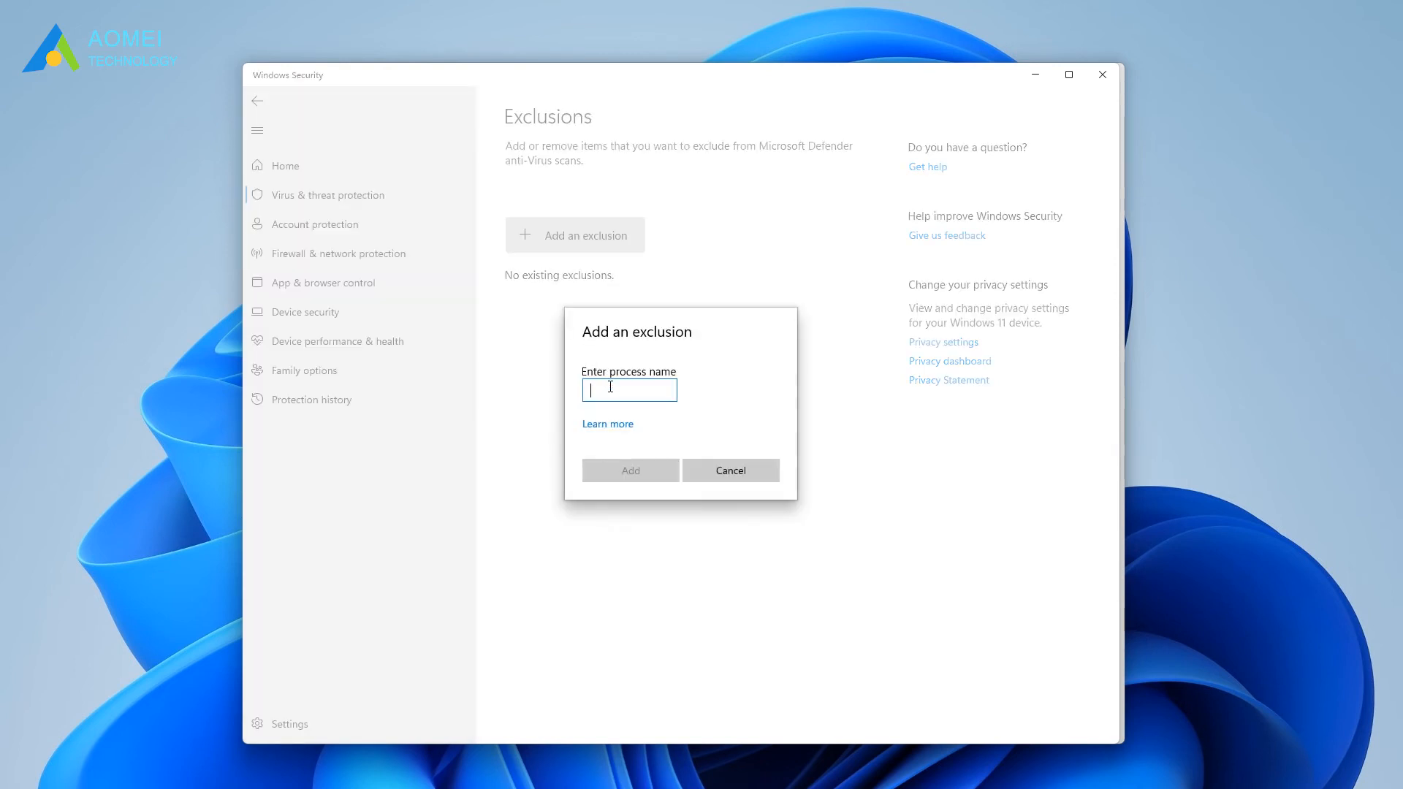
type("antimalware service executable")
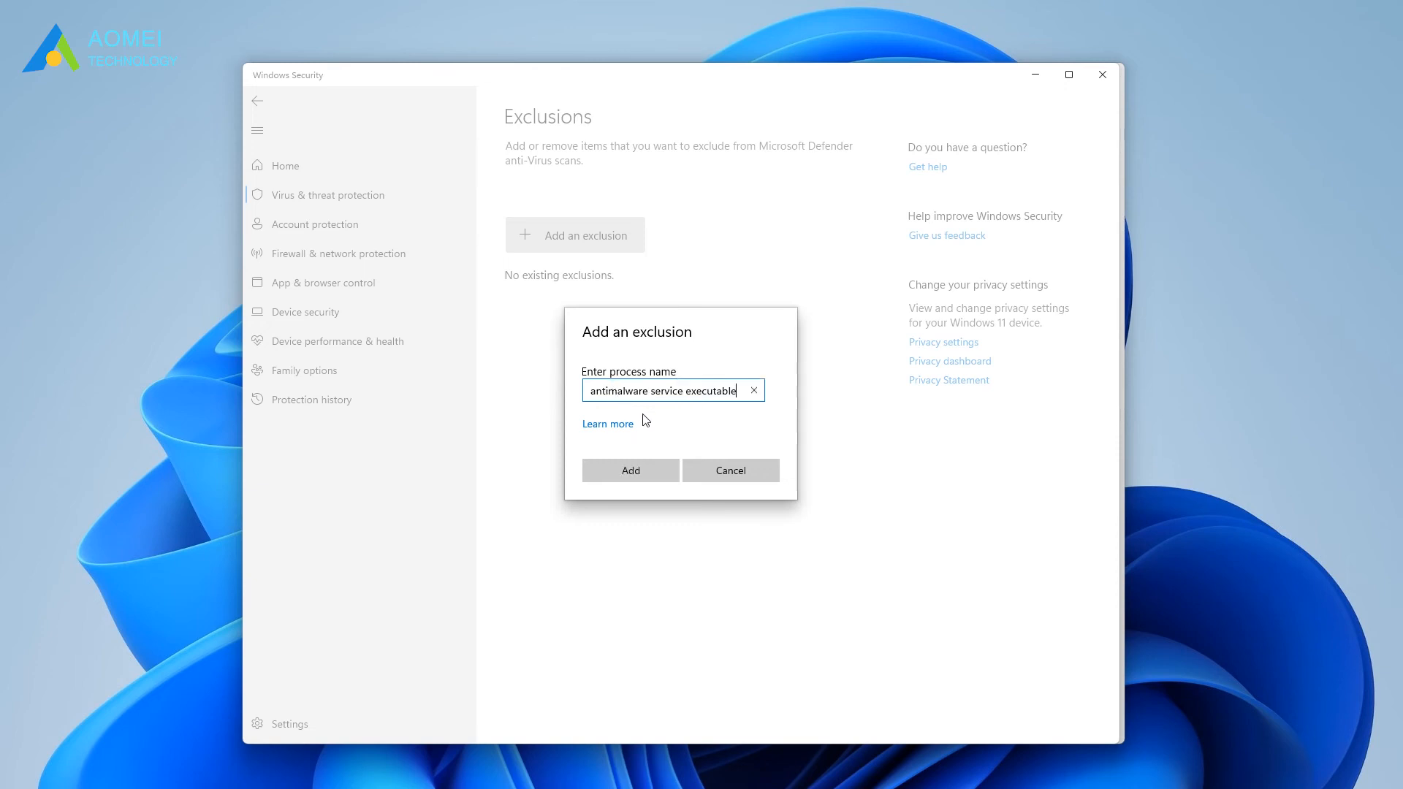
left_click(729, 469)
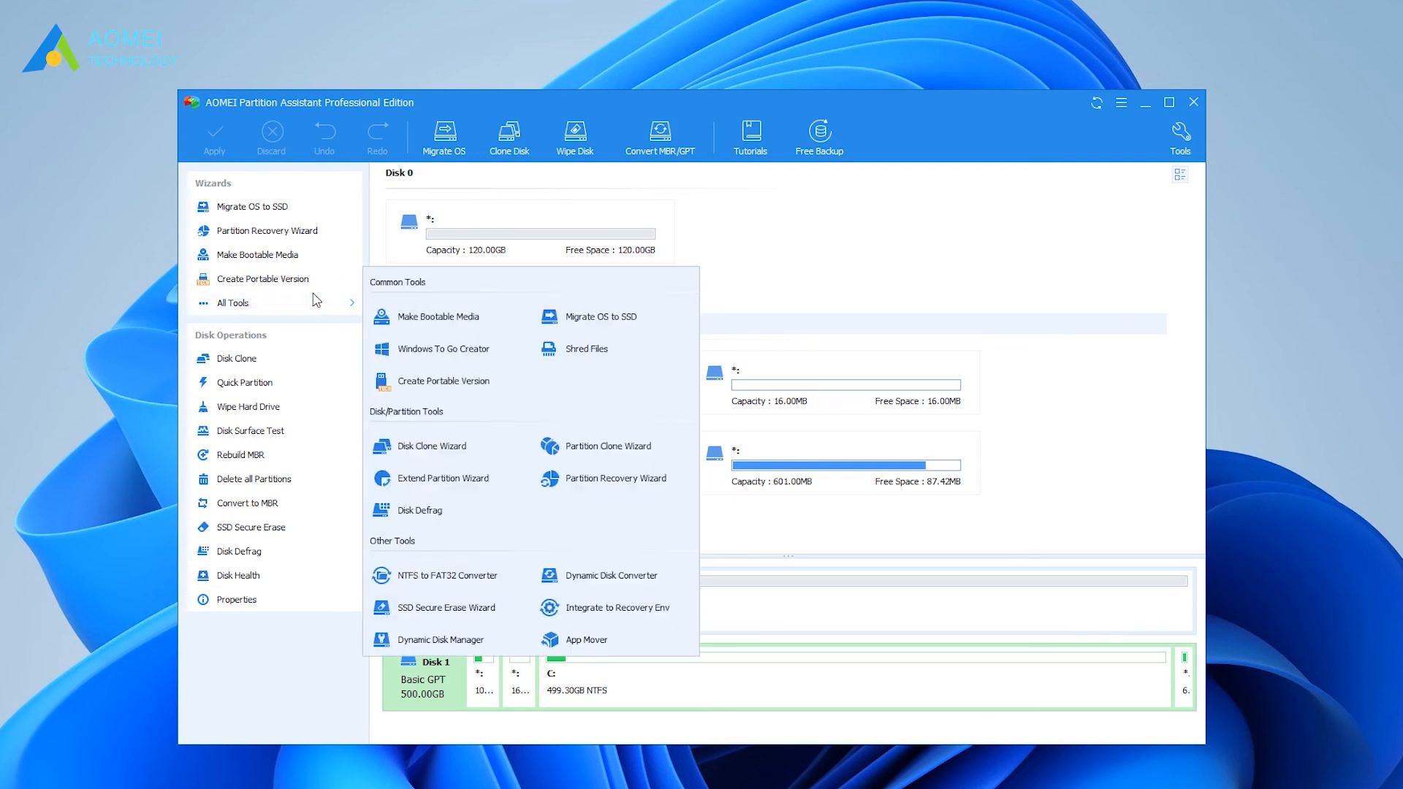
mouse_move(586, 639)
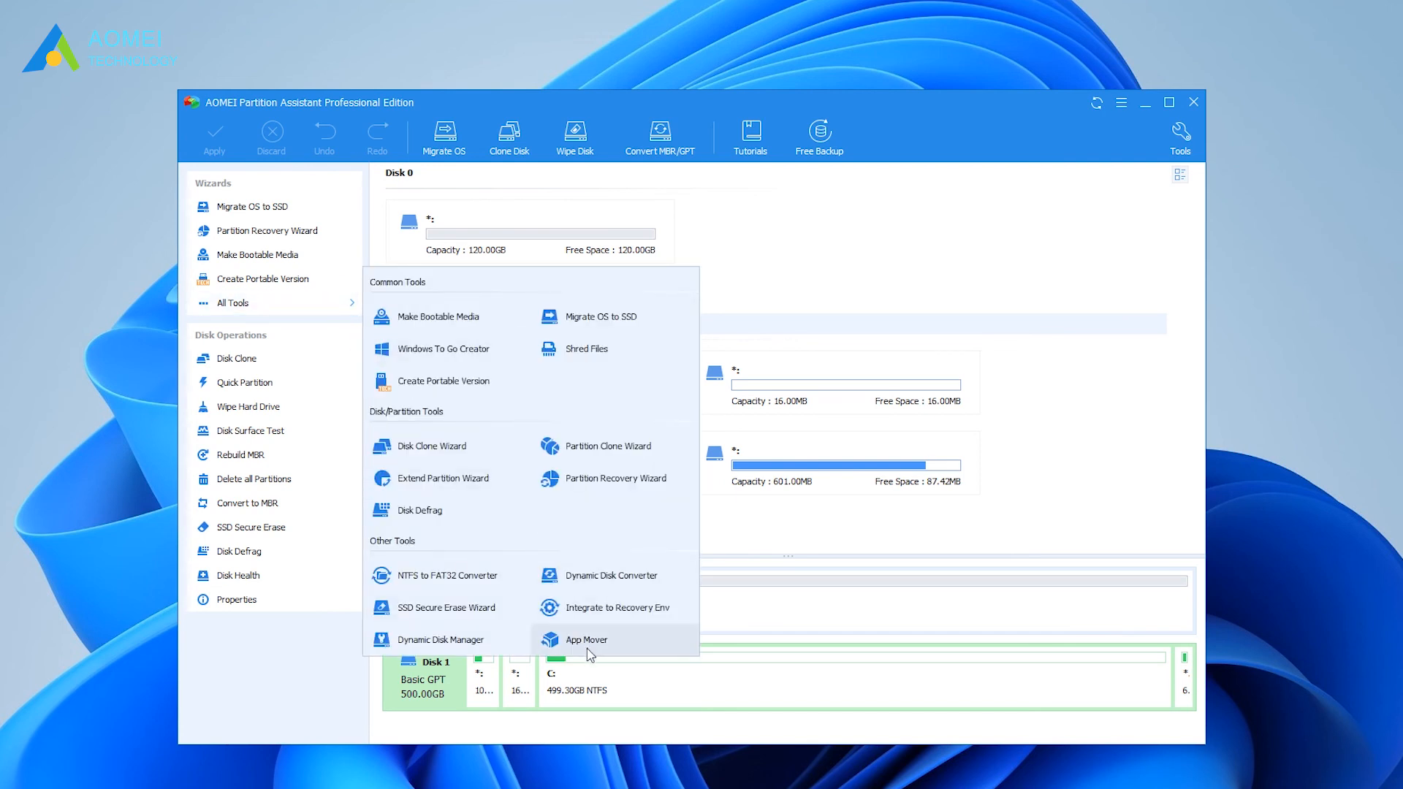
left_click(584, 638)
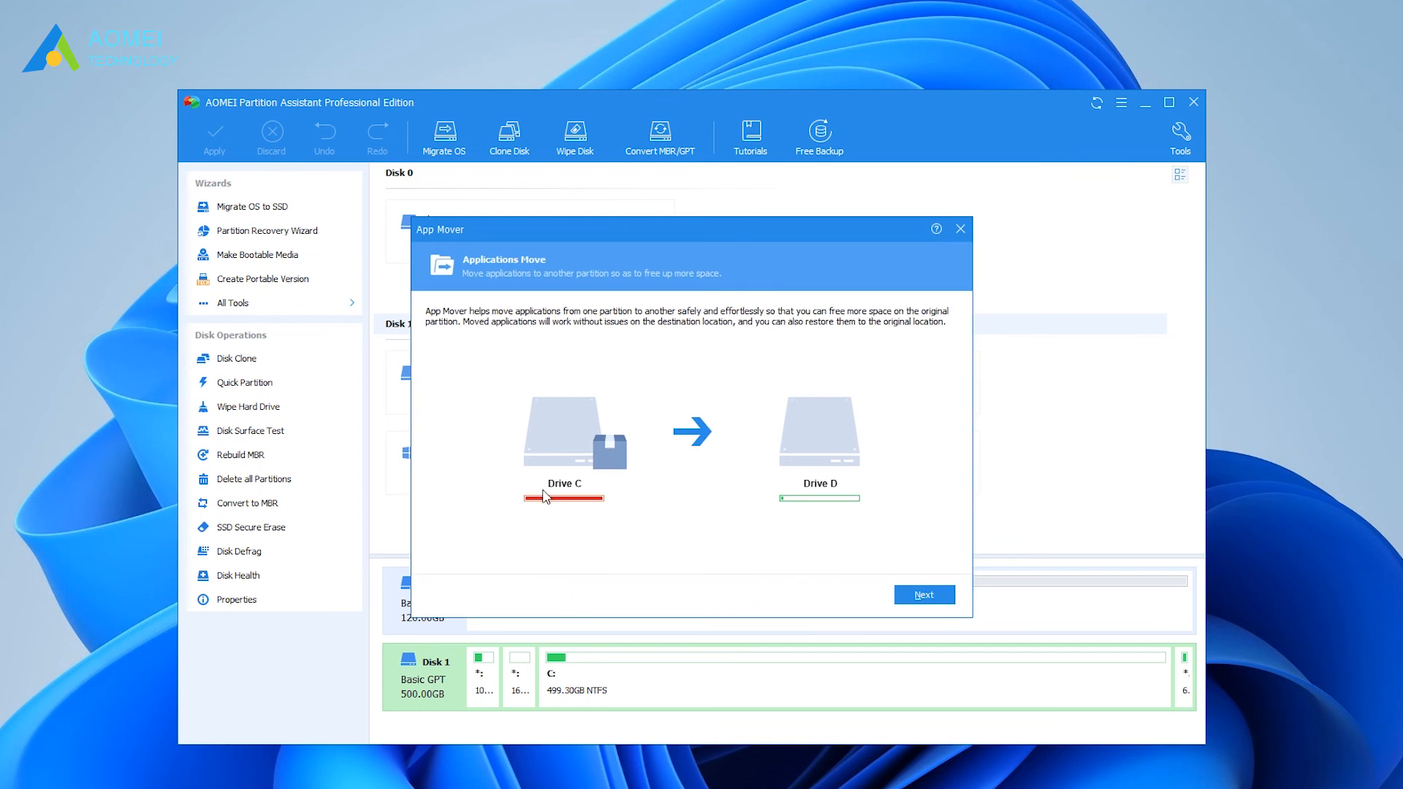
mouse_move(850, 484)
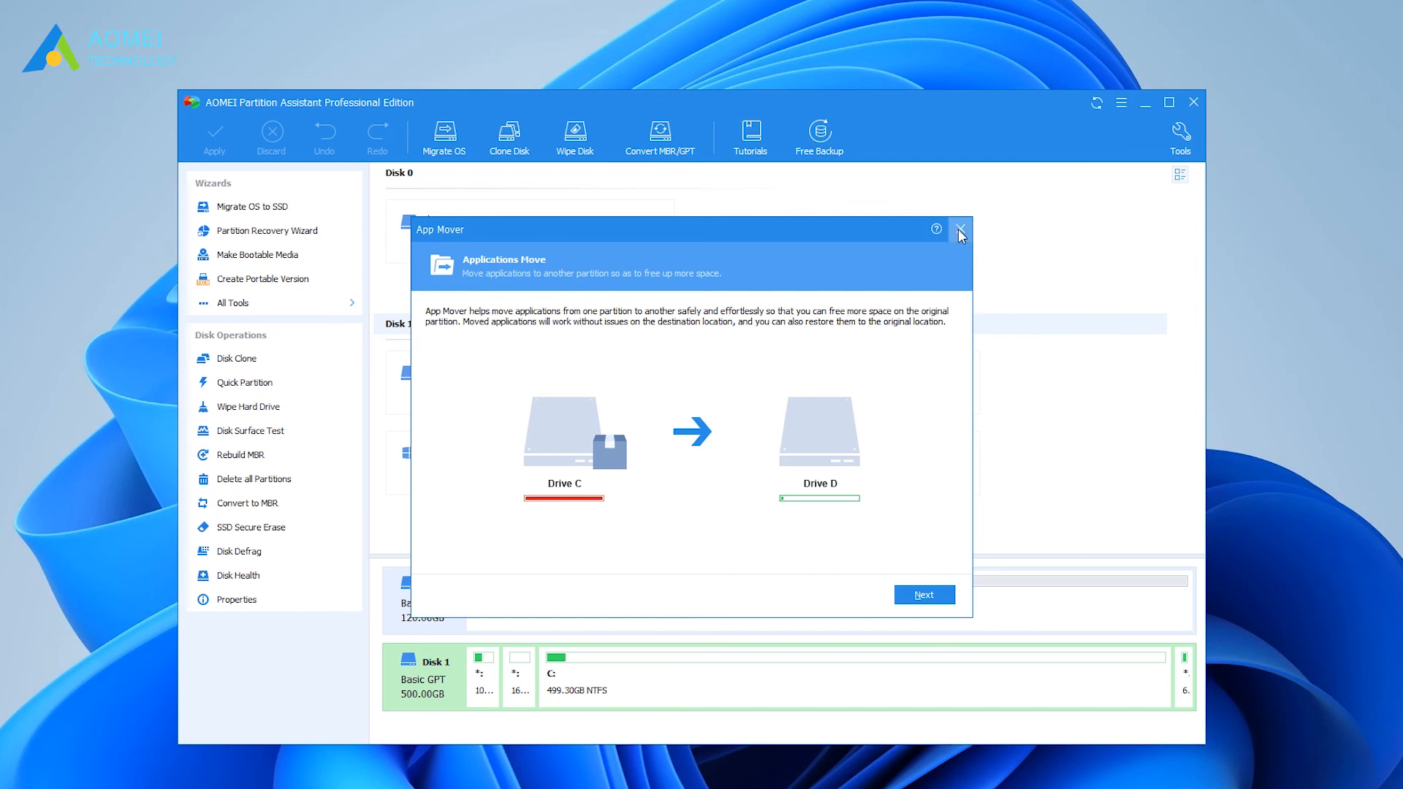
left_click(959, 229)
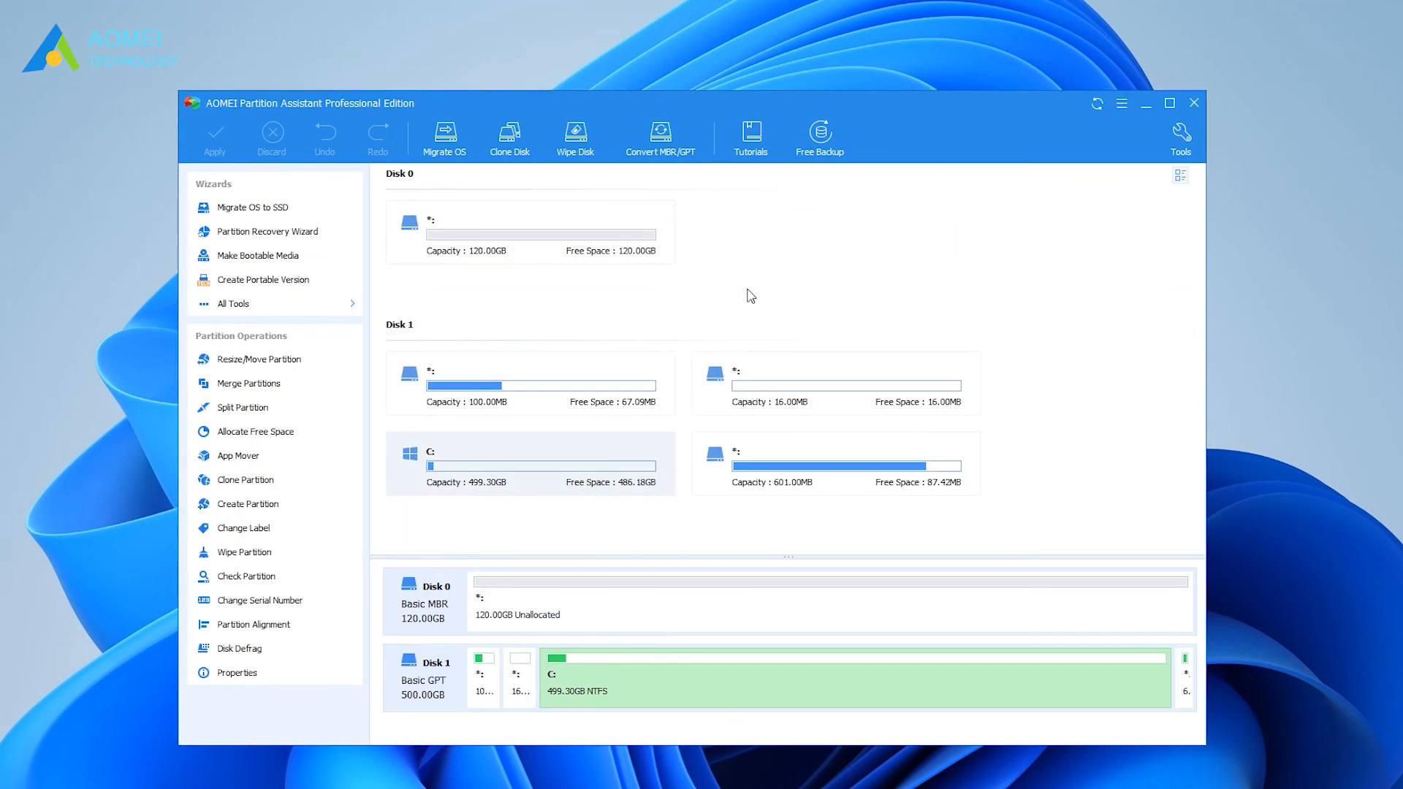
Step: Show Partition Alignment for drive C: with the alignment kept at Optimized
right_click(536, 463)
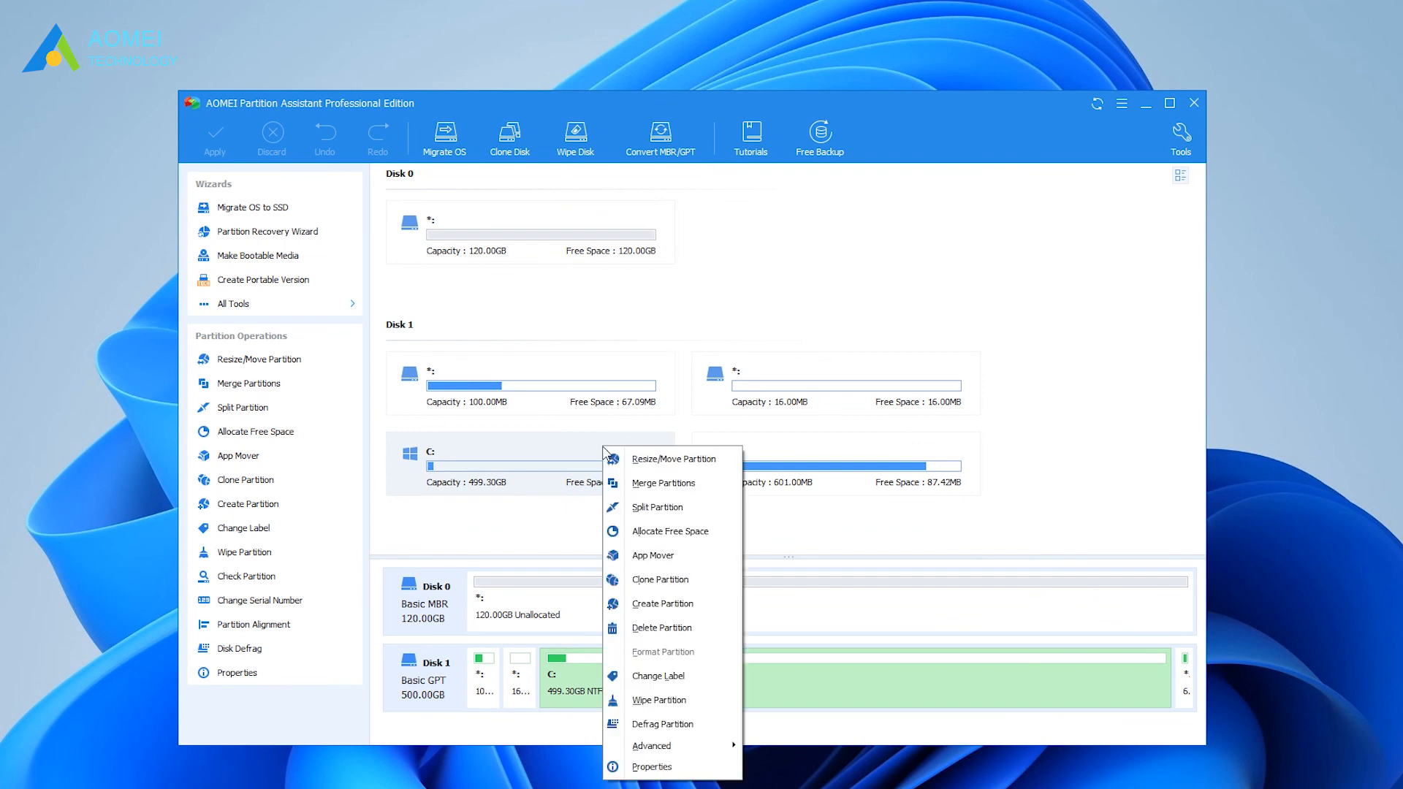
mouse_move(652, 745)
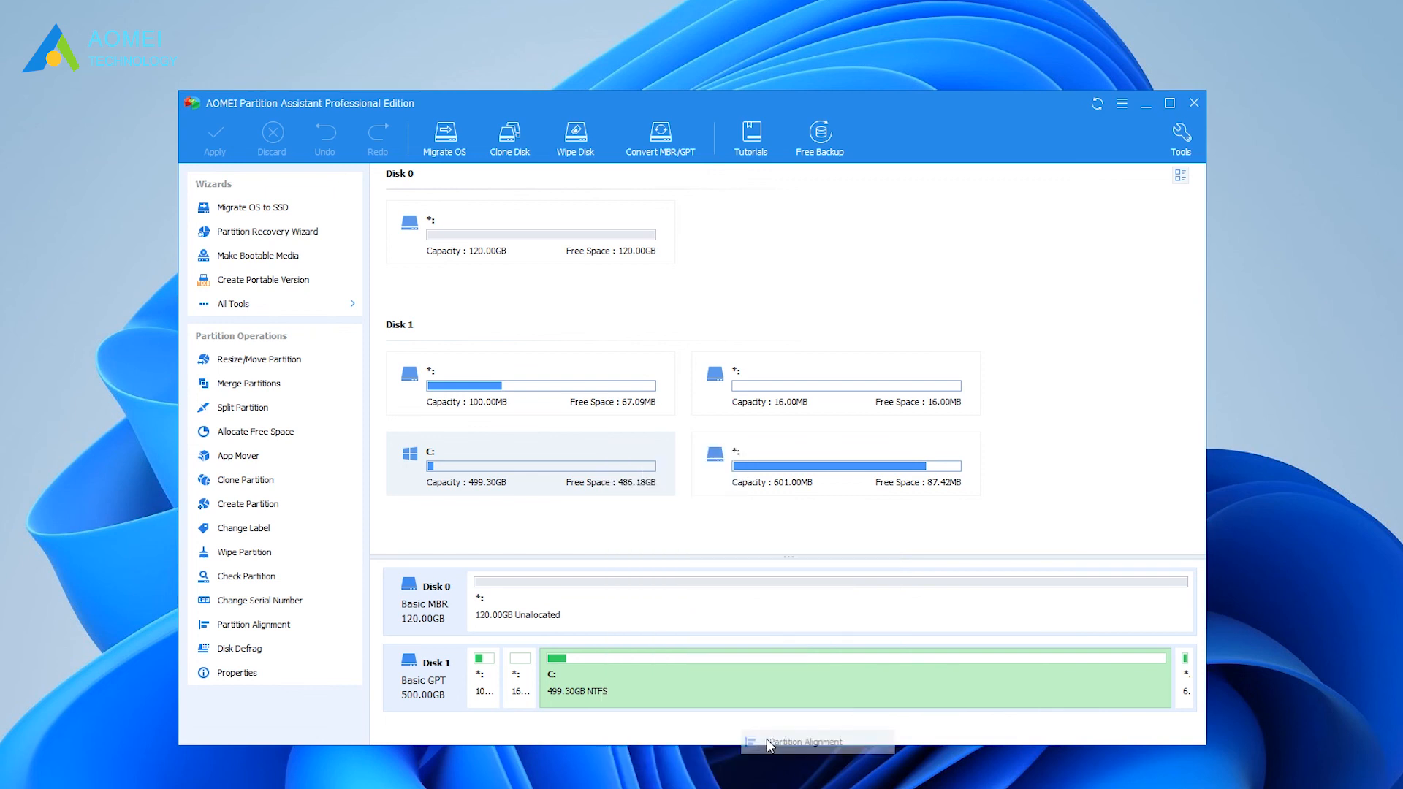
left_click(253, 624)
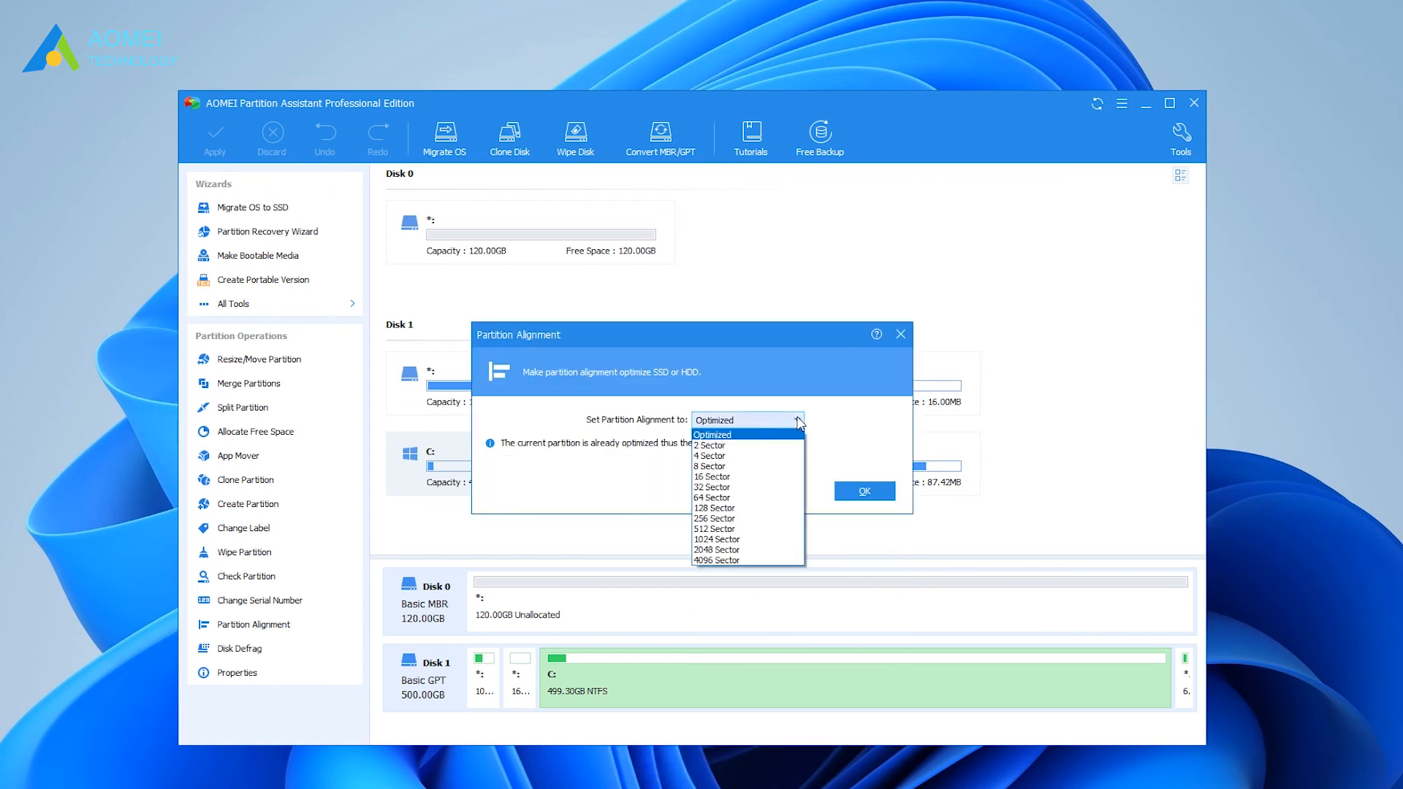
left_click(711, 434)
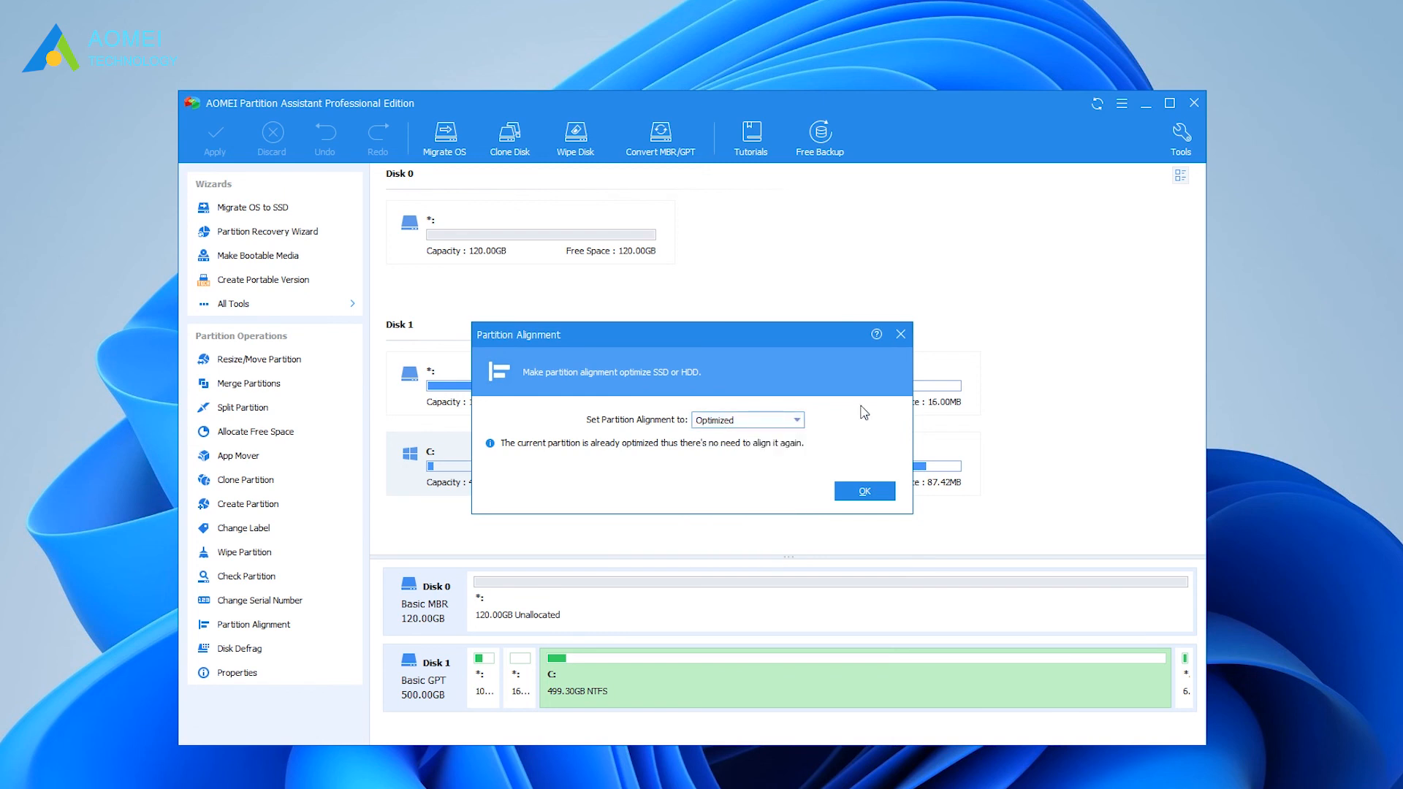